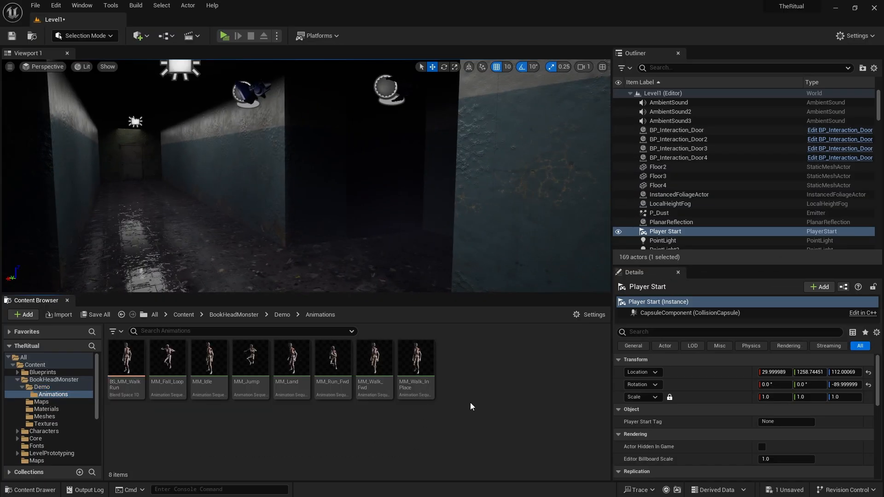
Create an Animation Blueprint for BookHeadMonster_Skeleton named AI_AnimBlueprint and open it
left_click(23, 315)
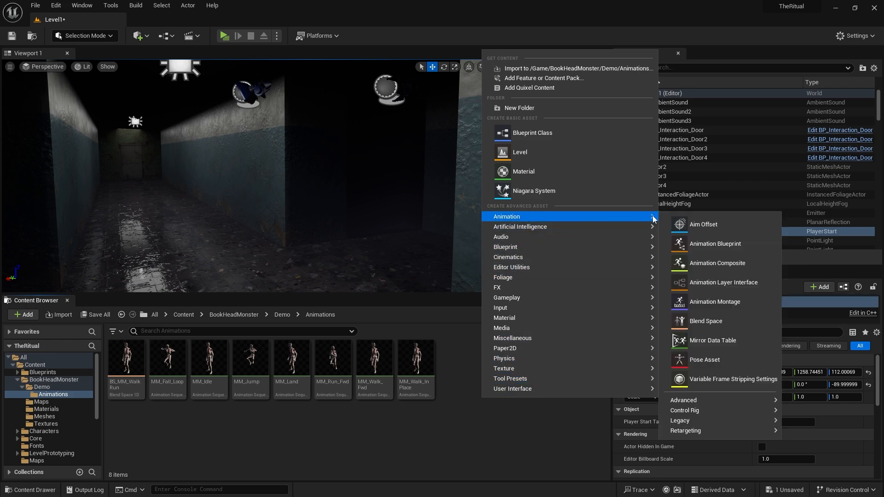
left_click(715, 243)
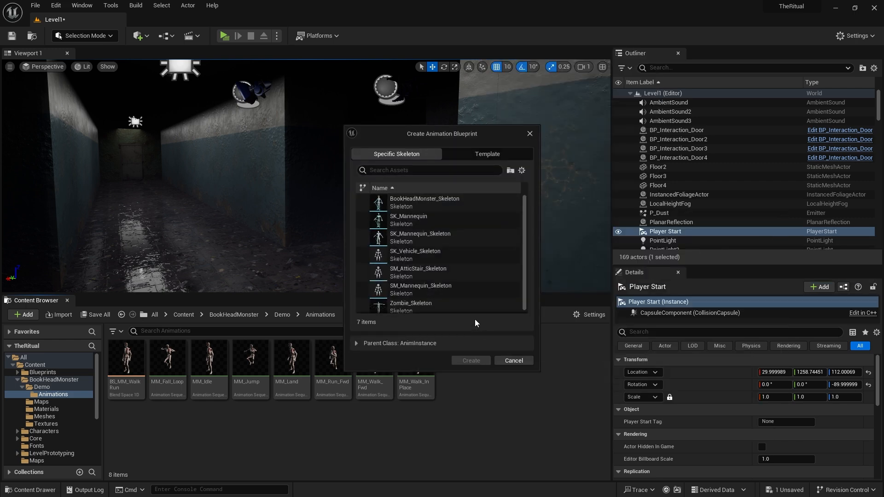
mouse_move(419, 202)
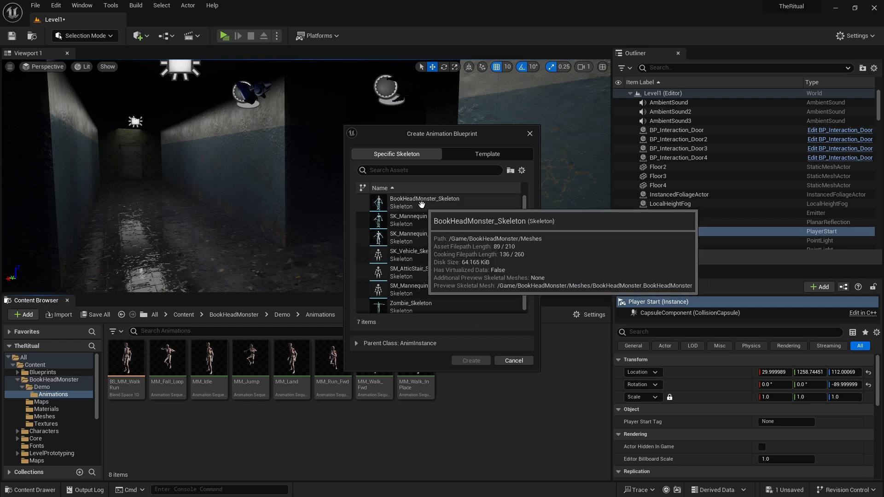
left_click(425, 202)
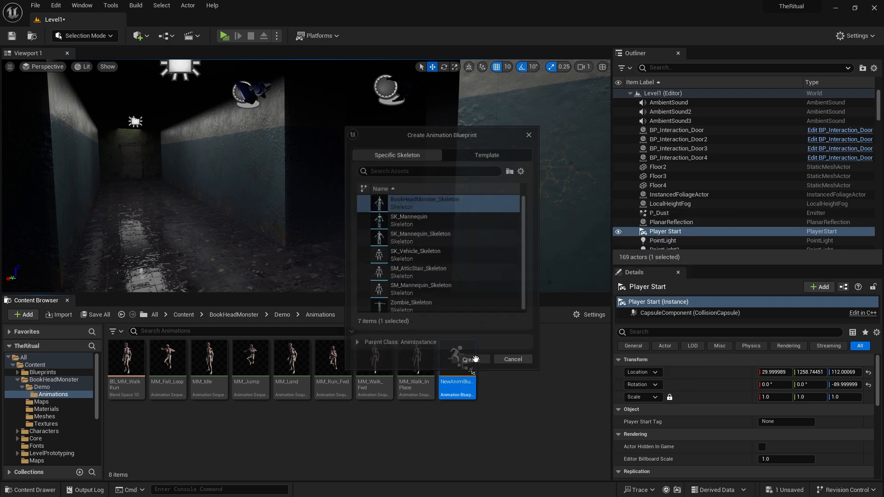
left_click(467, 359)
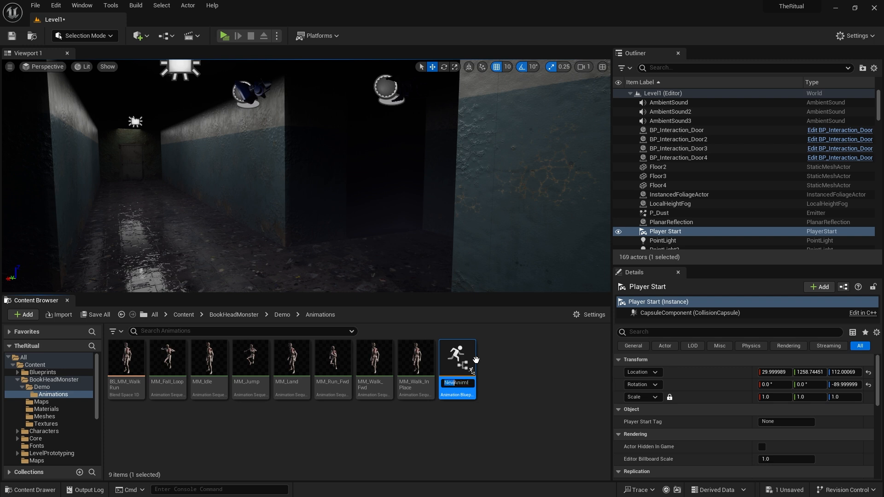
type("AI_AnimBl")
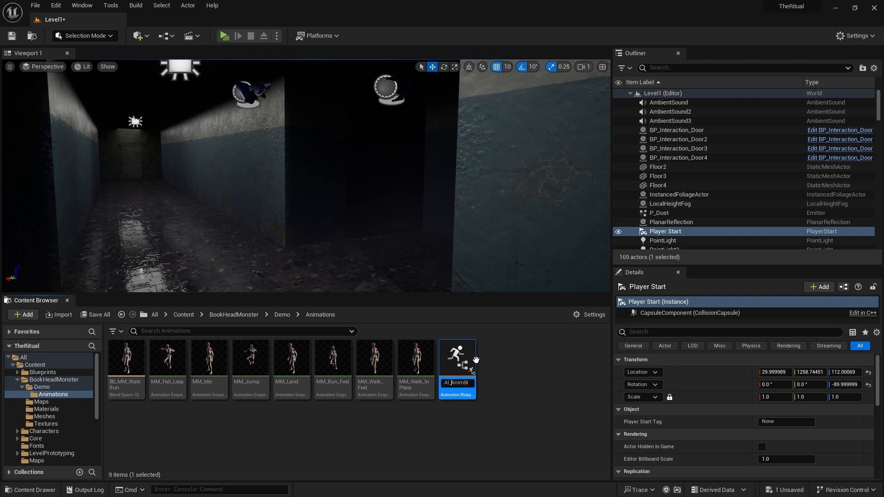
double_click(457, 359)
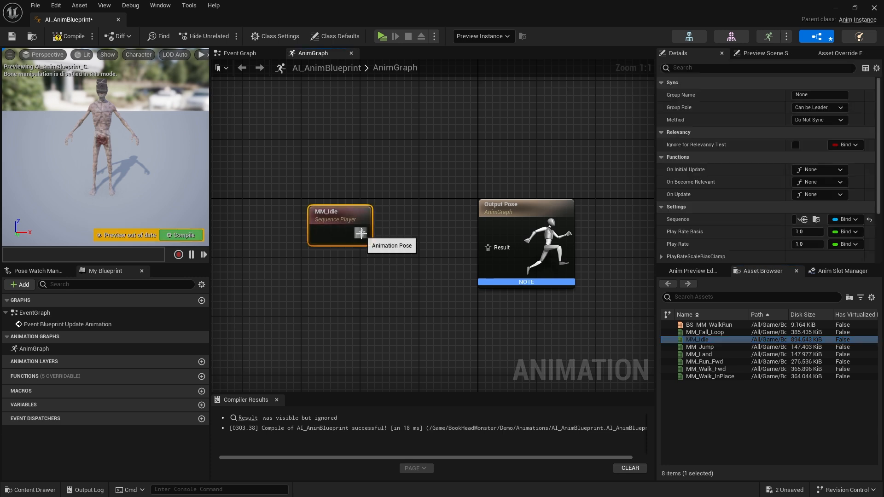
Wire the MM_Idle Sequence Player pose into the Output Pose result
left_click_drag(339, 226, 385, 231)
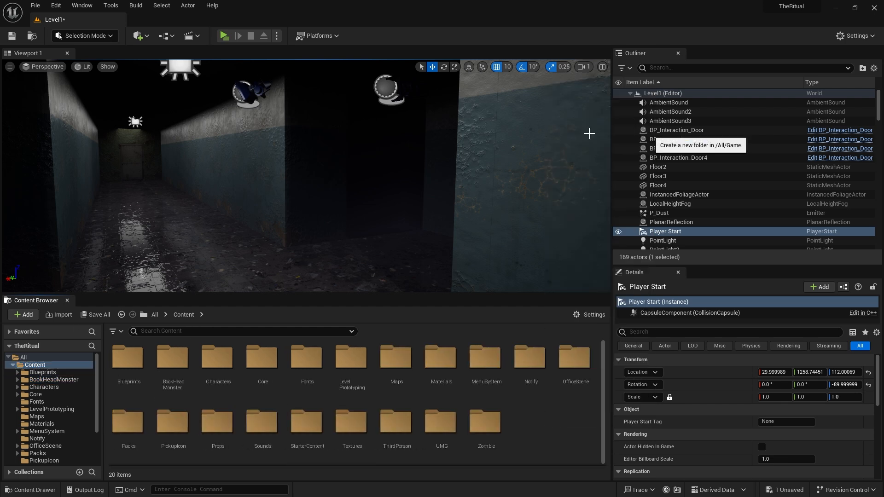
Make an AI_Character folder holding a Character-based AI_Character blueprint, and open it
left_click(530, 360)
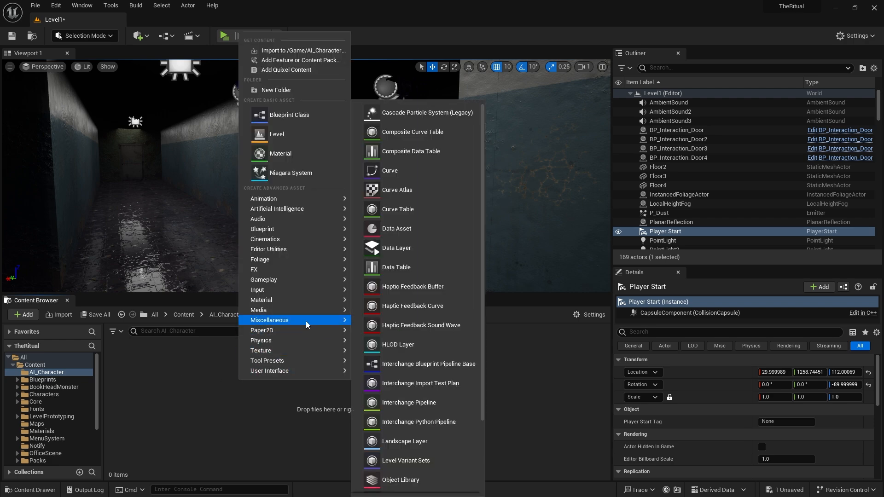
left_click(289, 115)
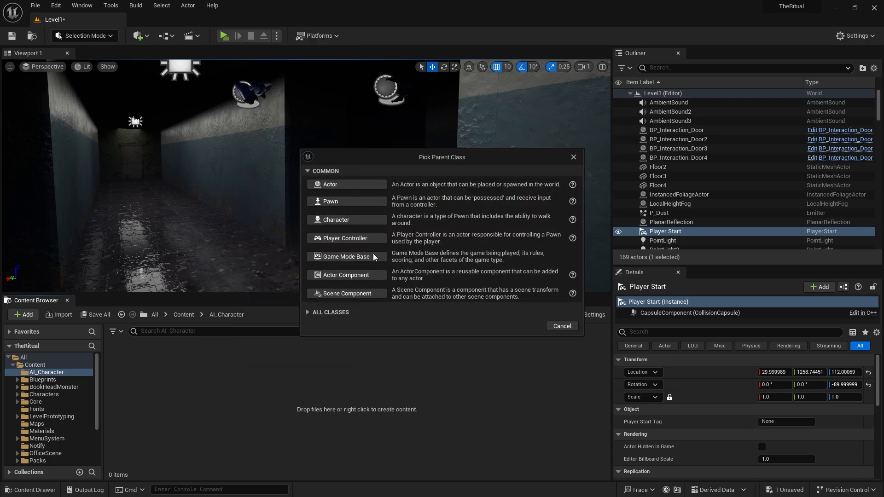
mouse_move(339, 220)
type("Character")
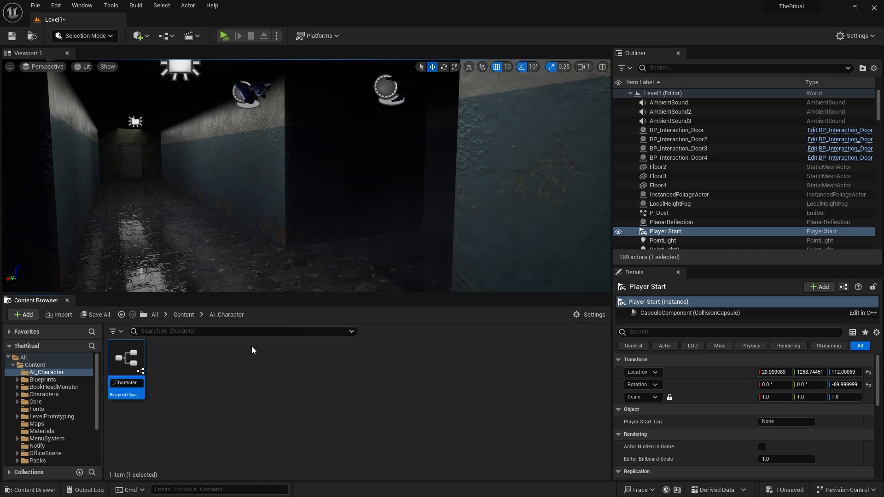
double_click(126, 358)
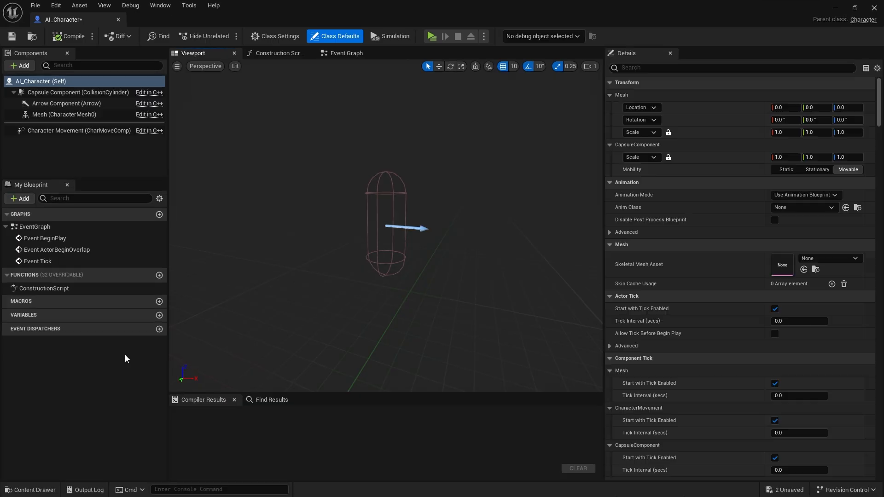
Give the Mesh component the BookHeadMonster skeletal mesh with AI_AnimBlueprint_C as its anim class
left_click(60, 114)
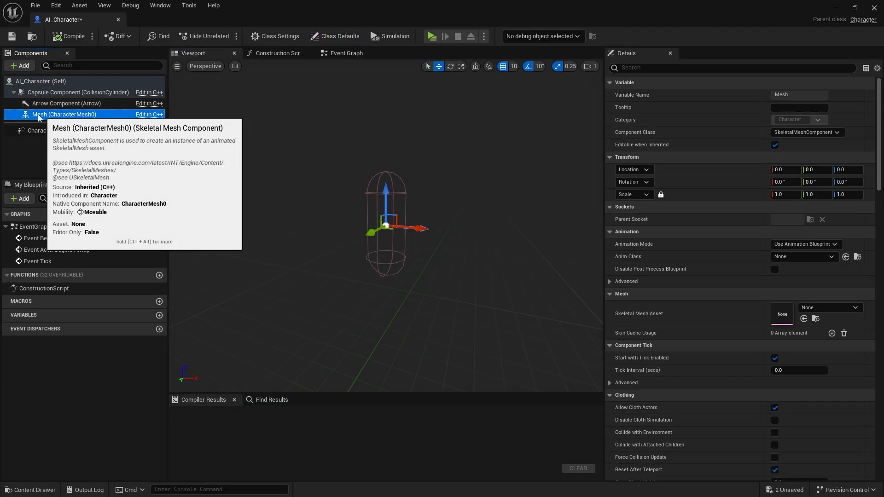
left_click(831, 307)
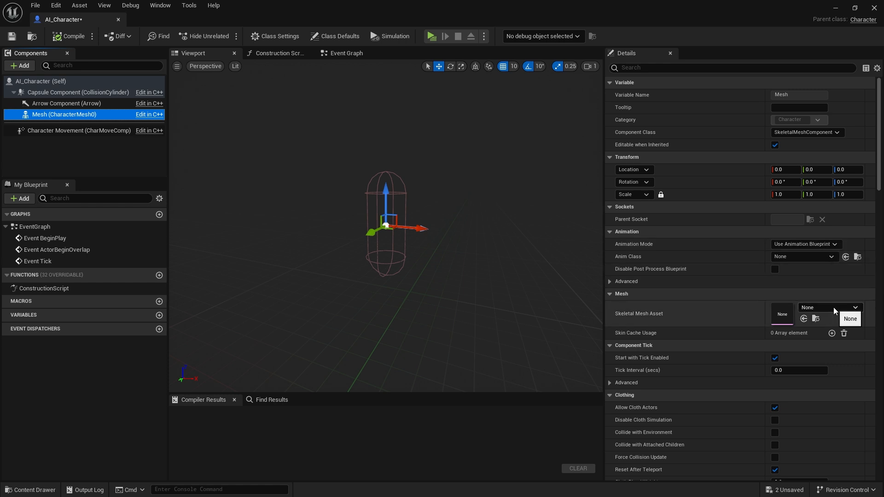
left_click(854, 308)
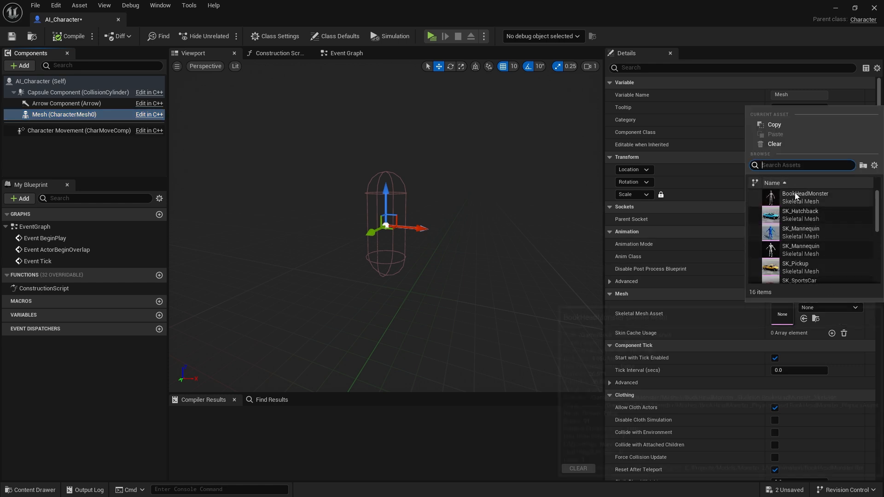
left_click(805, 197)
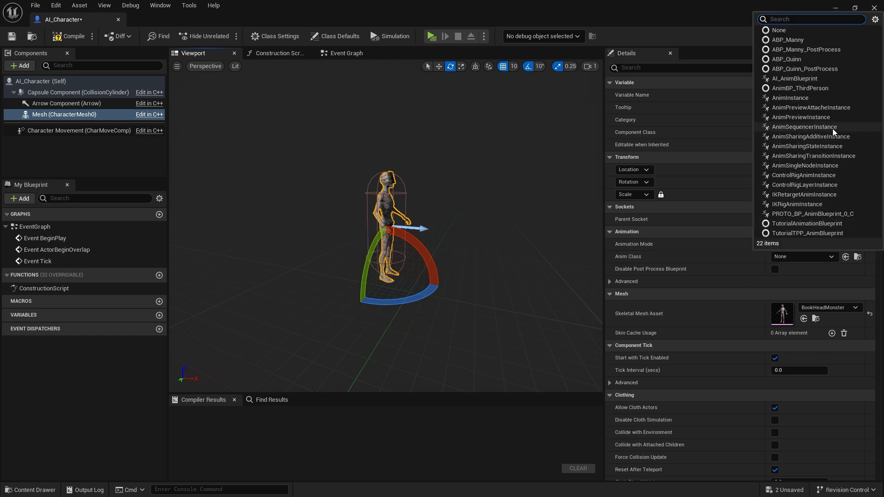
left_click(794, 78)
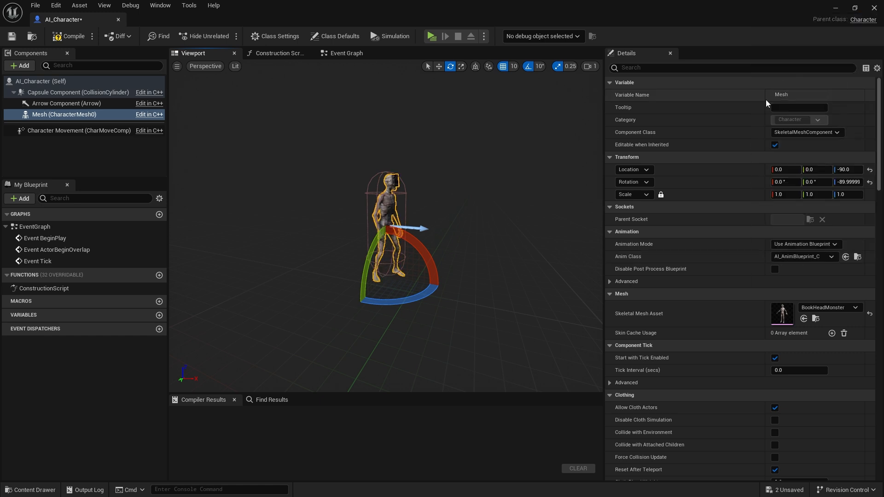
left_click(69, 36)
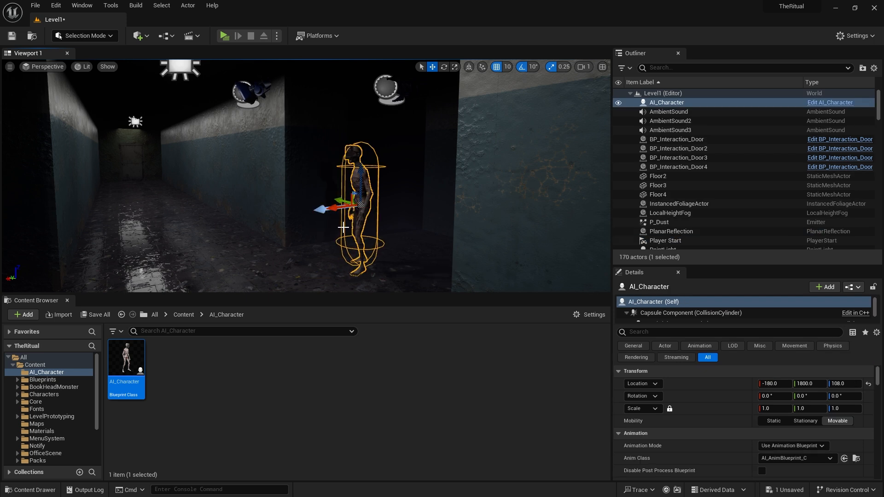
mouse_move(321, 205)
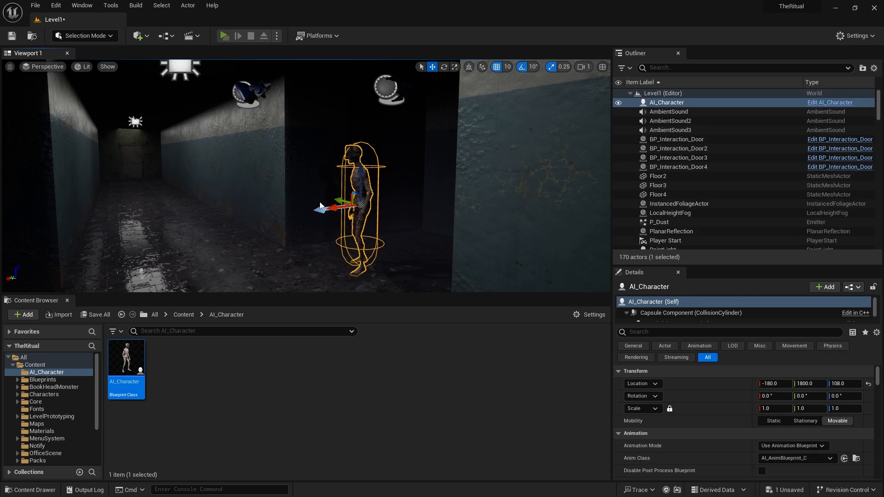
Place AI_Character in the dark corridor and return to AI_AnimBlueprint's anim graph
left_click(225, 36)
type("transform m")
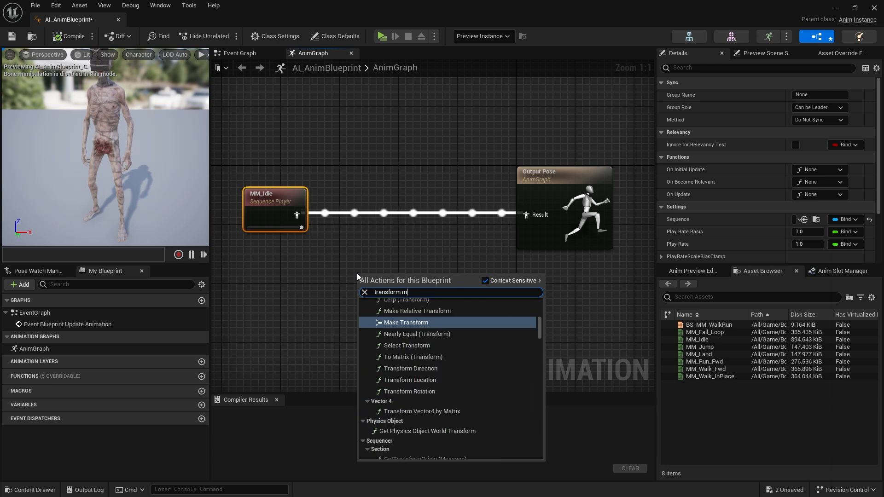
Add a Transform (Modify) Bone node targeting neck_01 with Translation no longer exposed as a pin
type("odify")
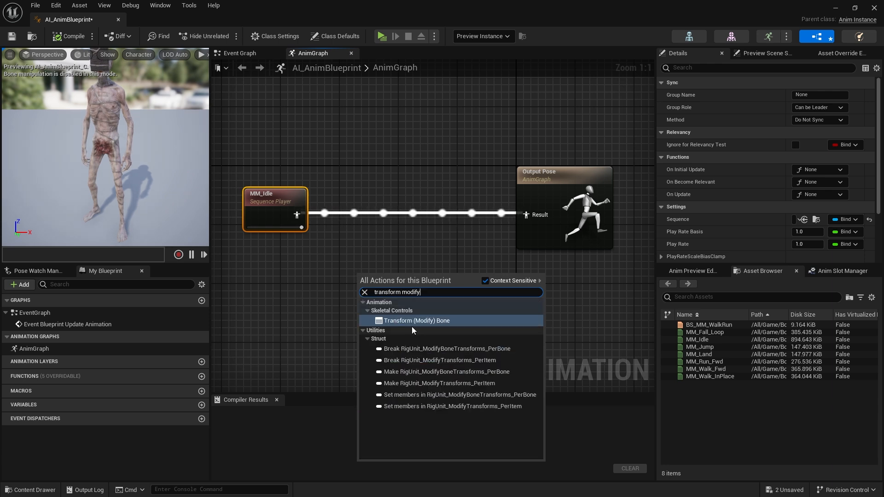
left_click(417, 320)
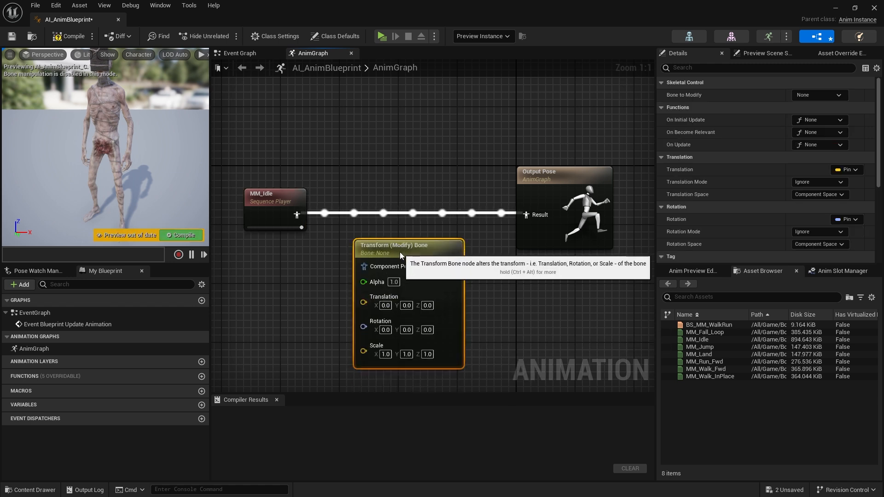
left_click(819, 95)
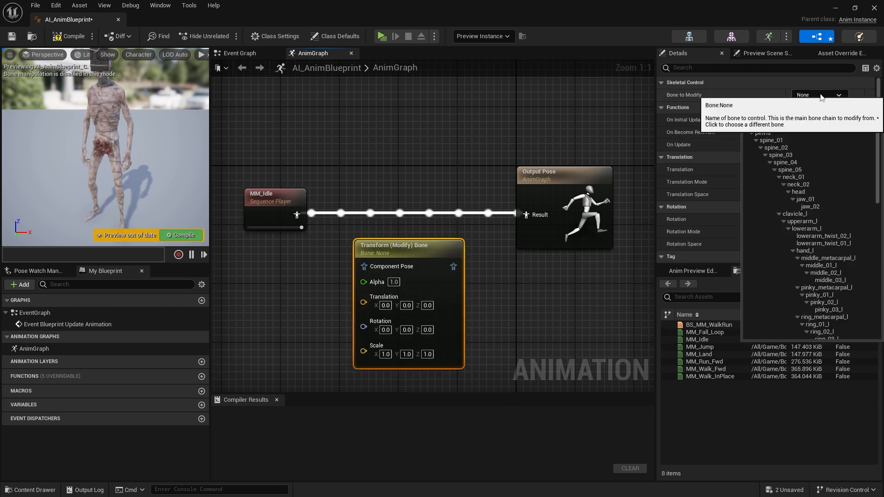
left_click(835, 95)
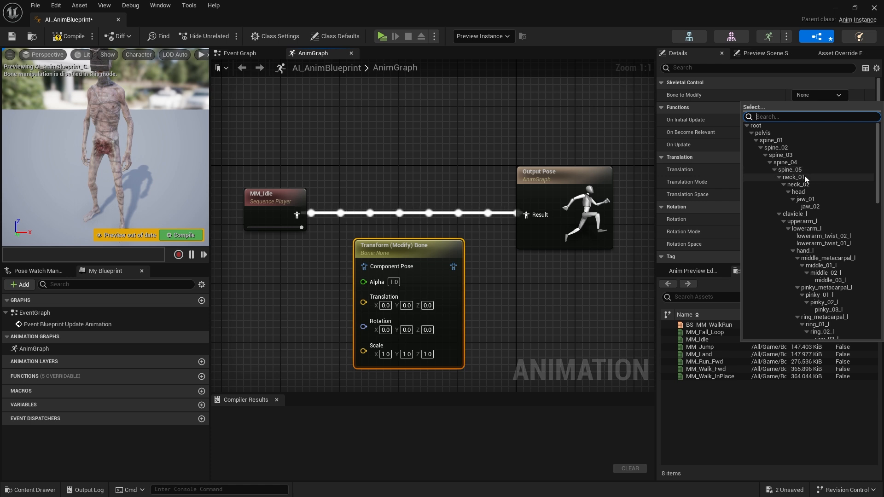
left_click(792, 177)
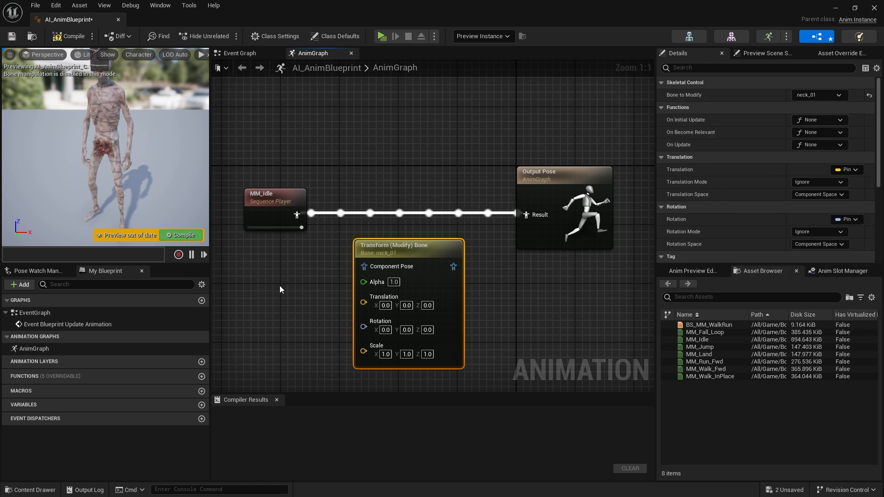
mouse_move(486, 302)
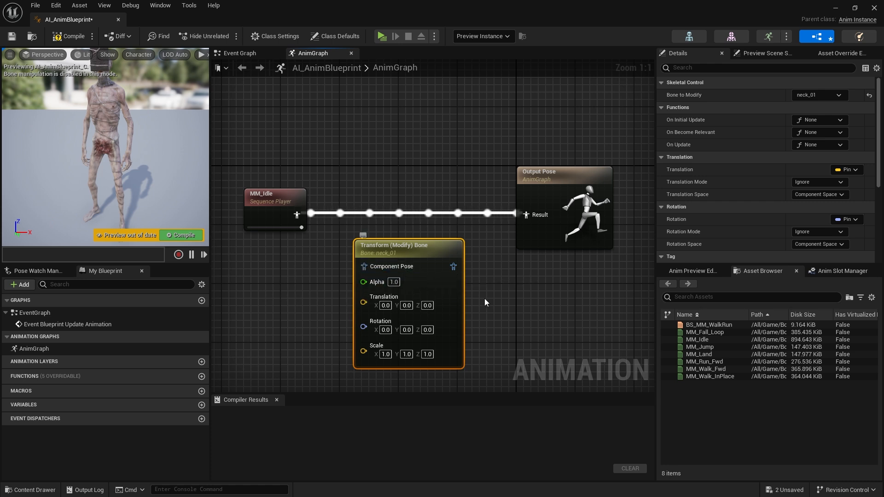
mouse_move(493, 301)
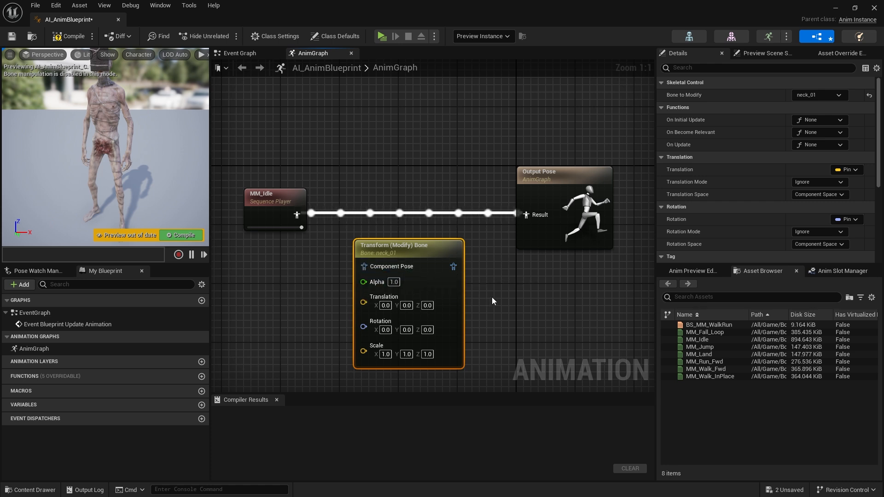
mouse_move(852, 169)
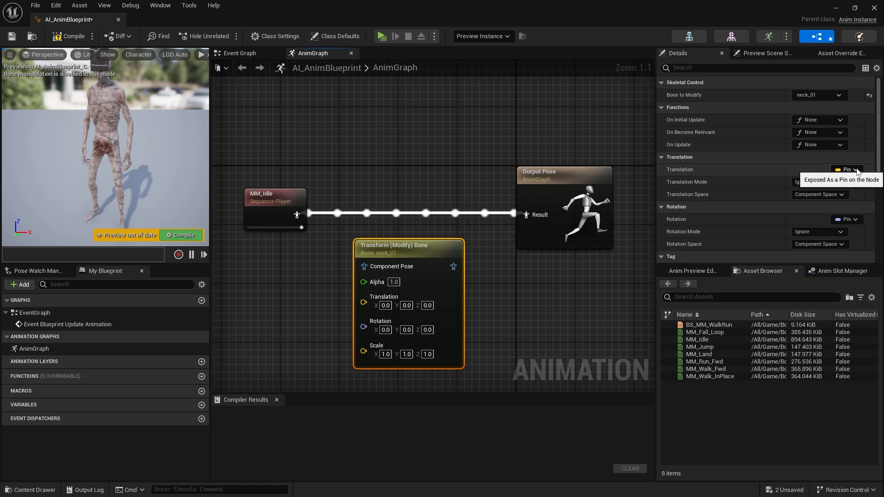
left_click(847, 169)
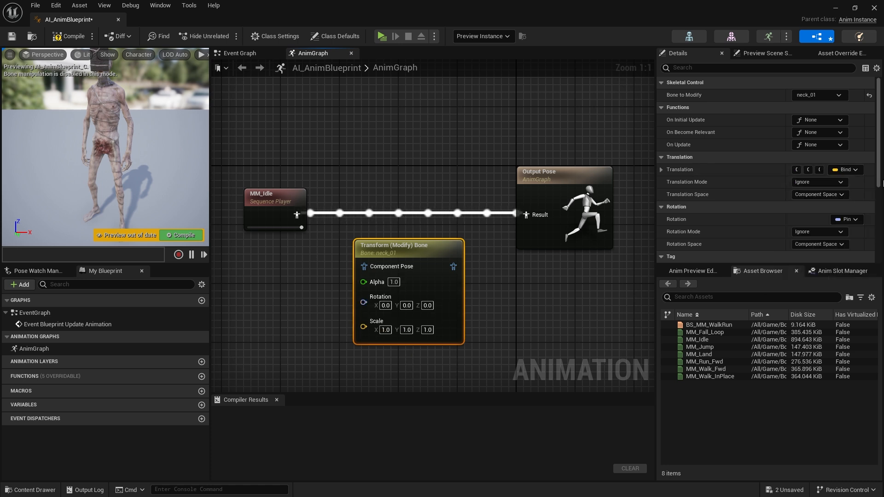
scroll("down", 3)
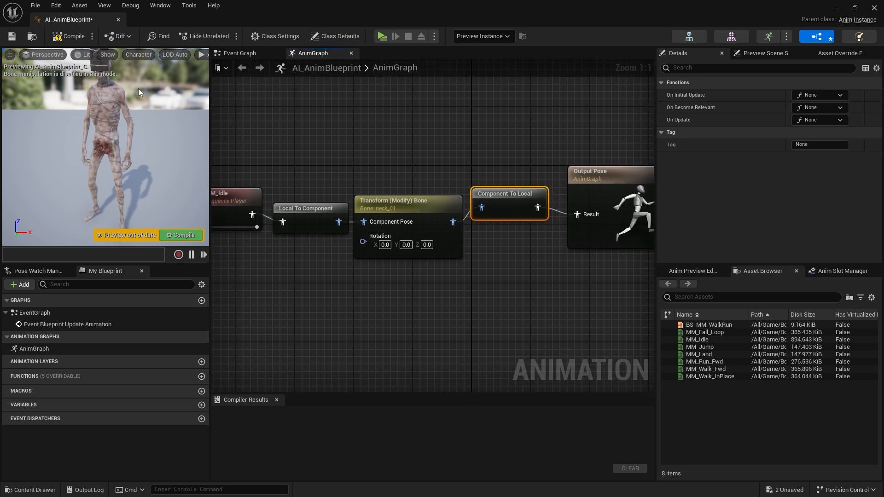
Compile the component-space neck bone chain and inspect the neck_01 node's Rotation Mode
left_click(69, 35)
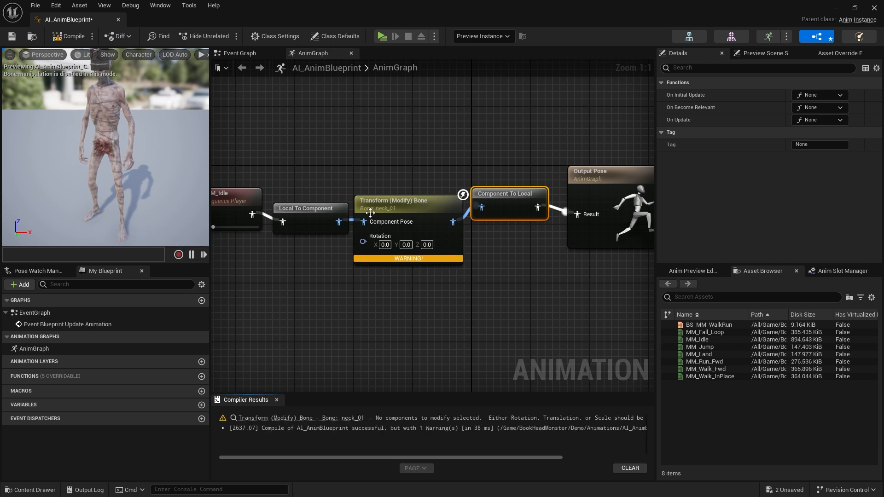
left_click(400, 201)
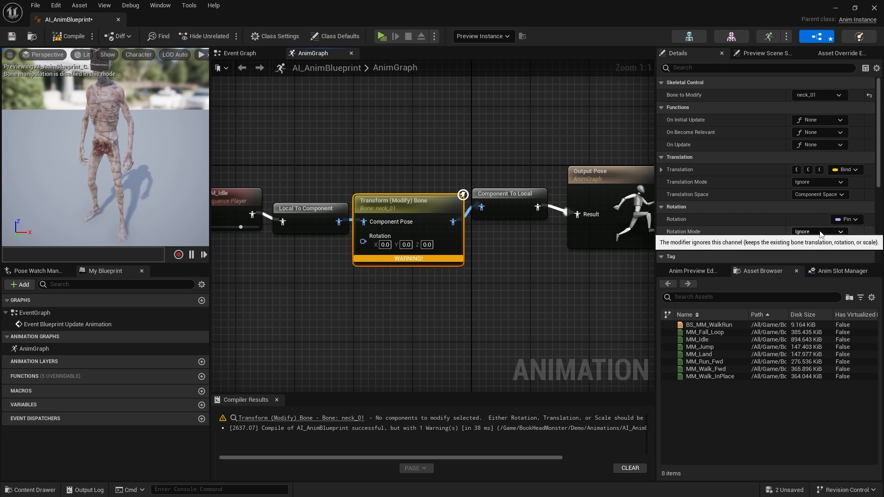
left_click(819, 232)
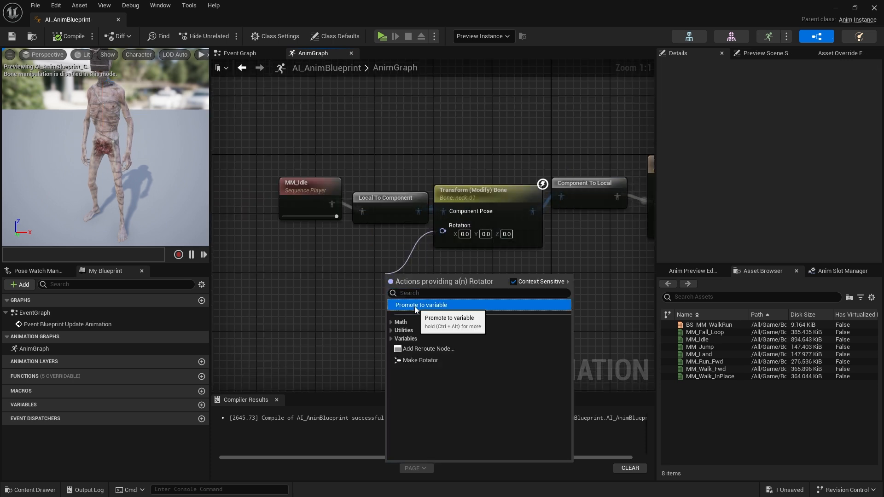
Promote the neck_01 node's Rotation pin to a HeadRotation rotator variable
left_click(420, 304)
type("HeadRotation")
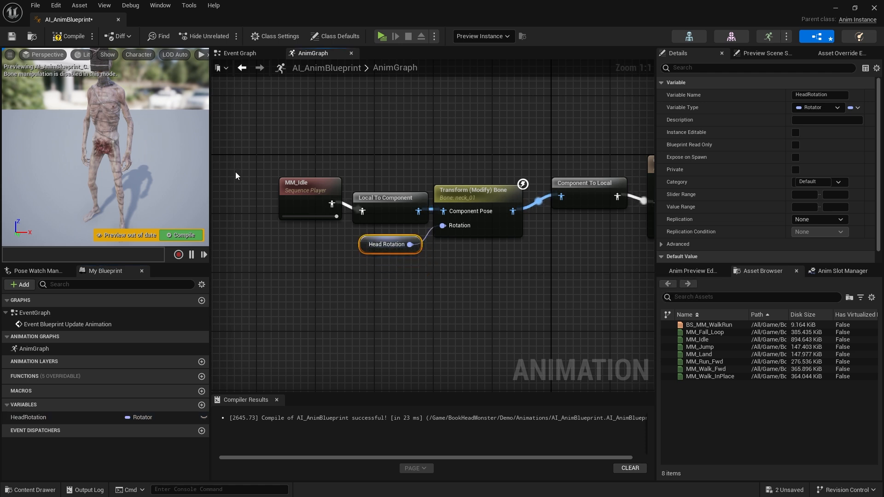
In the Event Graph, add Find Look at Rotation, Get Actor Location, Get Player Character and Set HeadRotation
left_click(240, 53)
type("fin look")
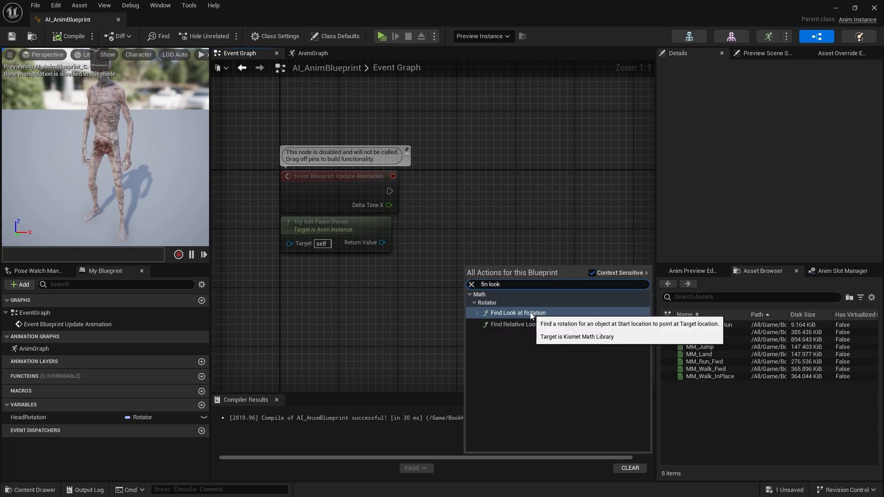
left_click(518, 313)
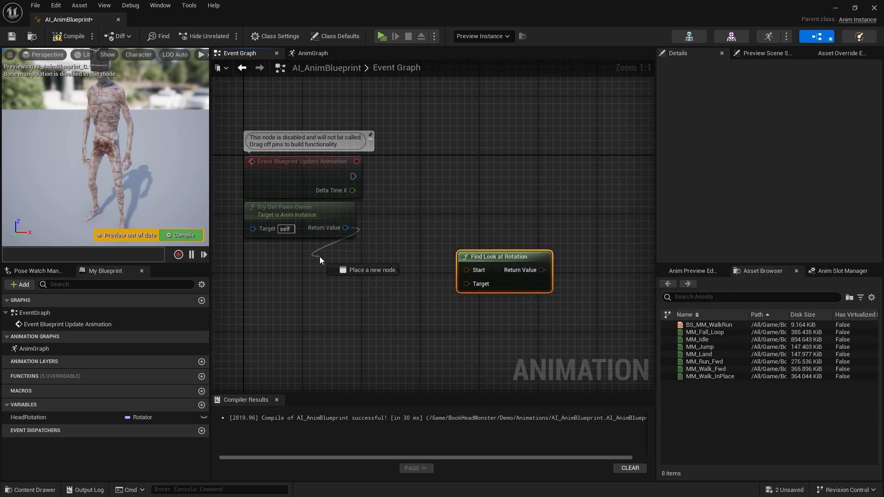
type("get actor")
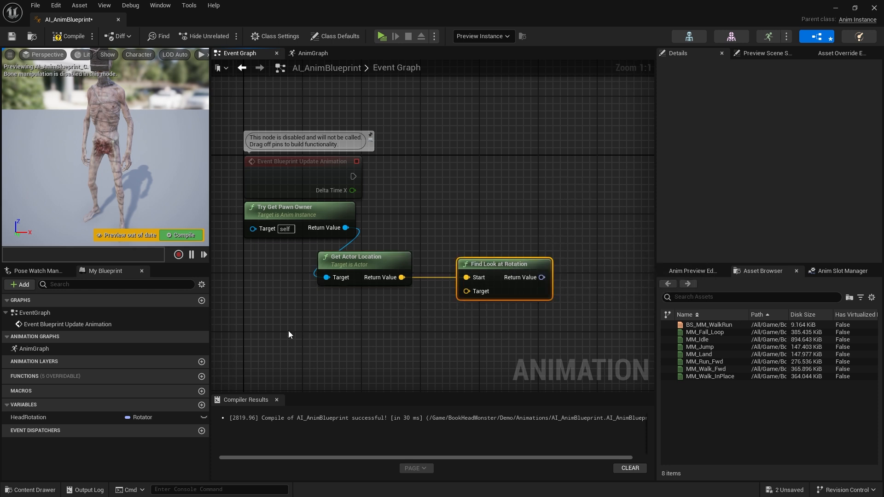
type("get player c")
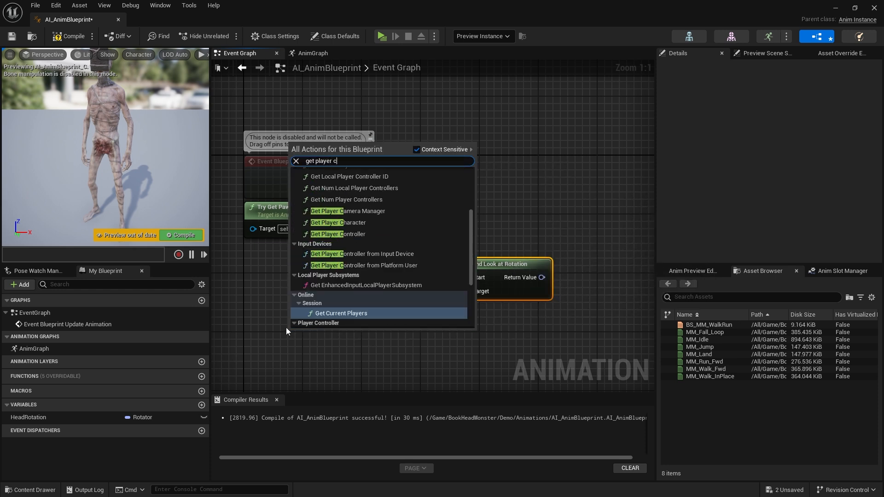
left_click(337, 222)
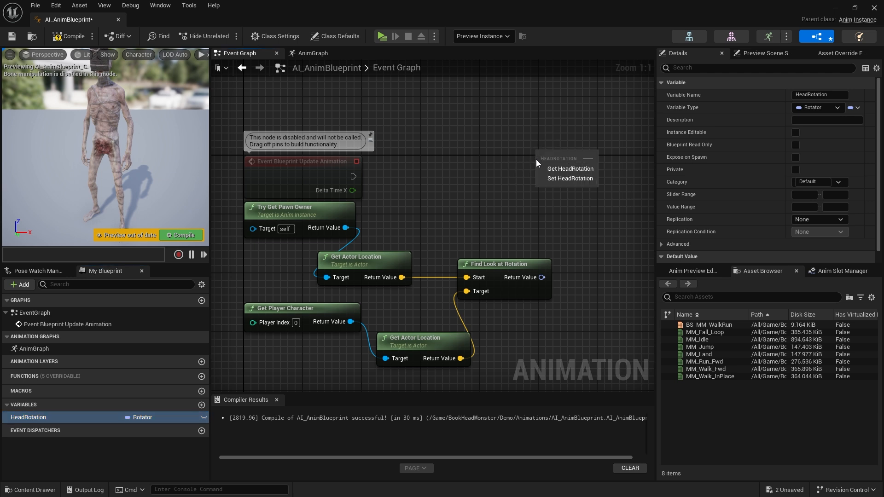
left_click(570, 178)
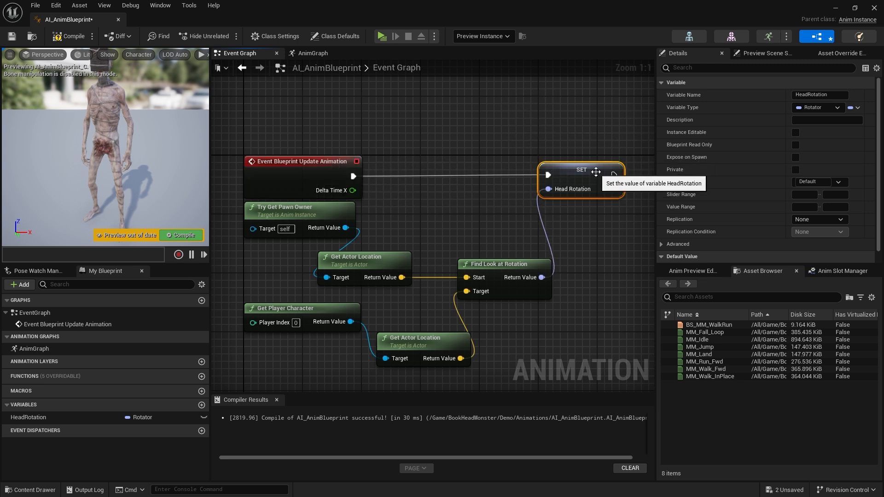
mouse_move(73, 38)
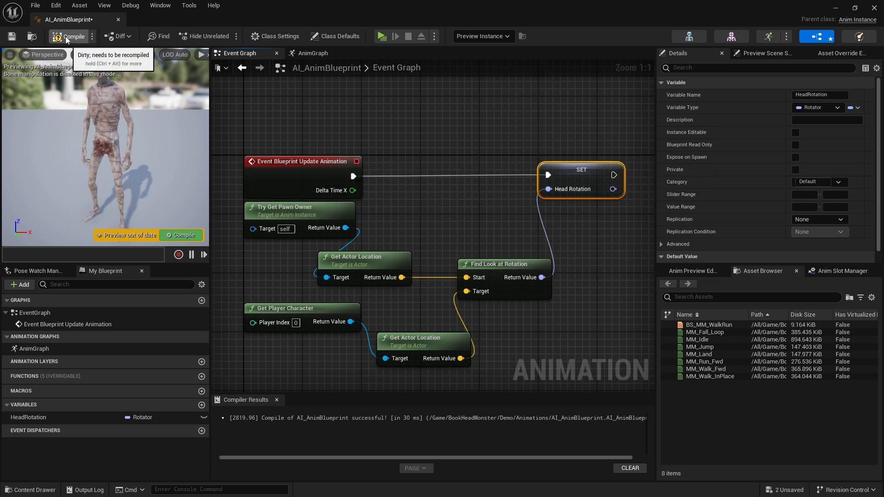
Compile, play-test Level1, and close the Accessed None error log
left_click(68, 36)
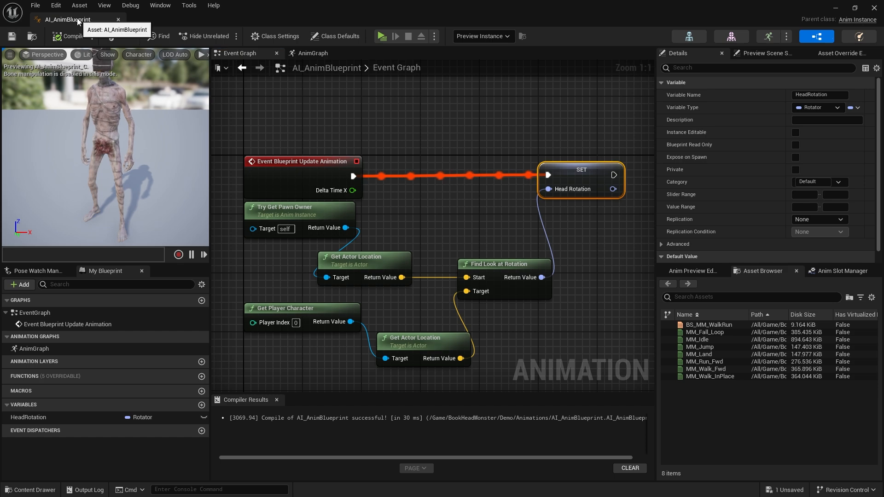
left_click(69, 19)
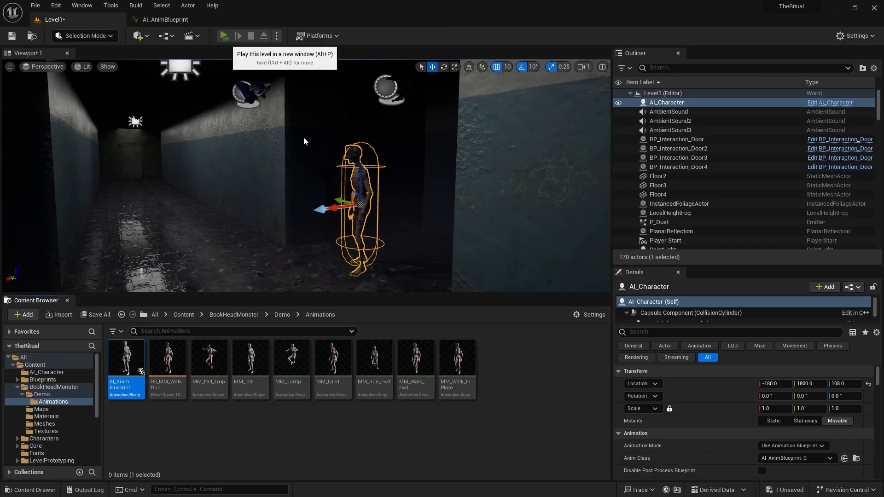
left_click(223, 35)
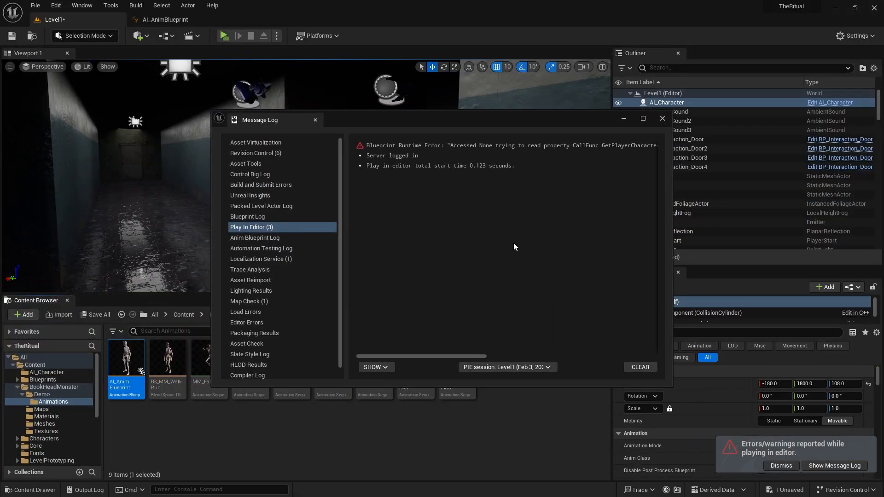
left_click(153, 19)
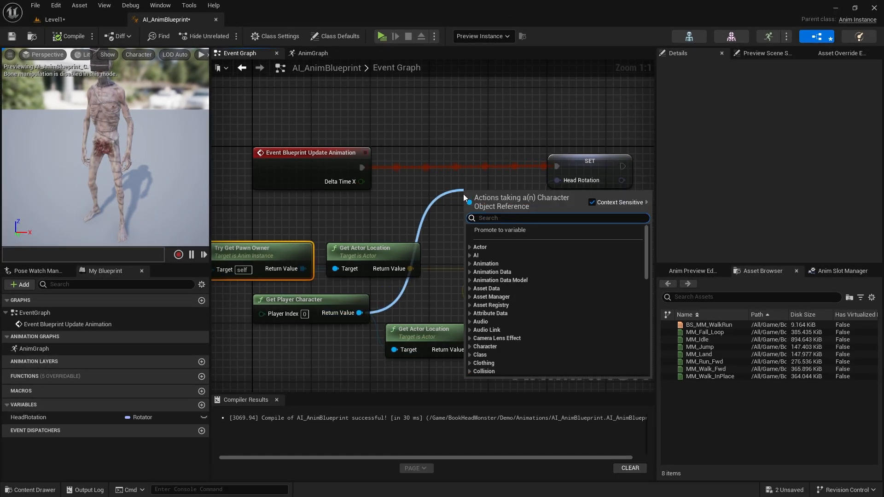
Insert an Is Valid check on Get Player Character between Update Animation and SET HeadRotation
type("isval")
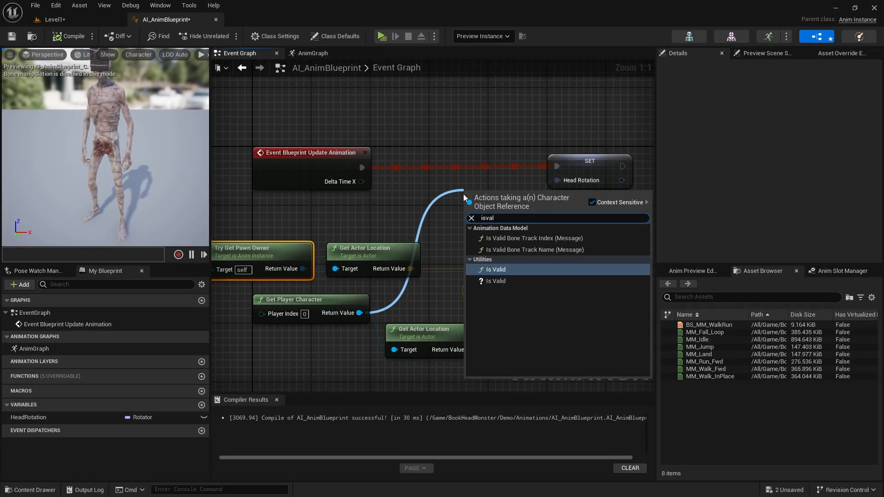
left_click(495, 281)
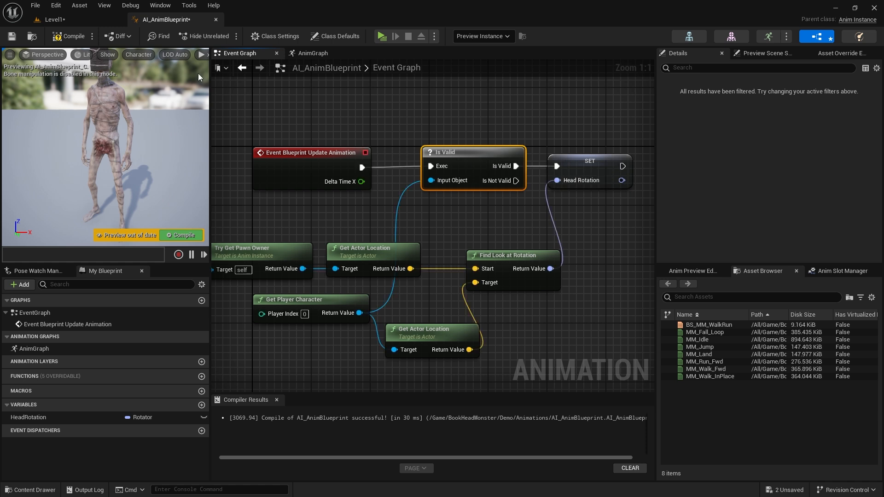
left_click(69, 36)
type("br")
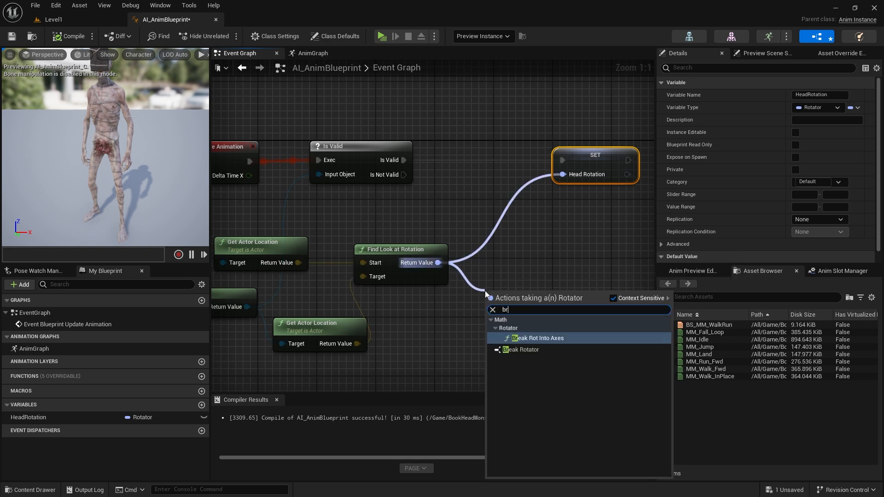
Split the look-at rotation, rebuild it with Make Rotator, and negate two components with -1.0 multiplies
left_click(520, 350)
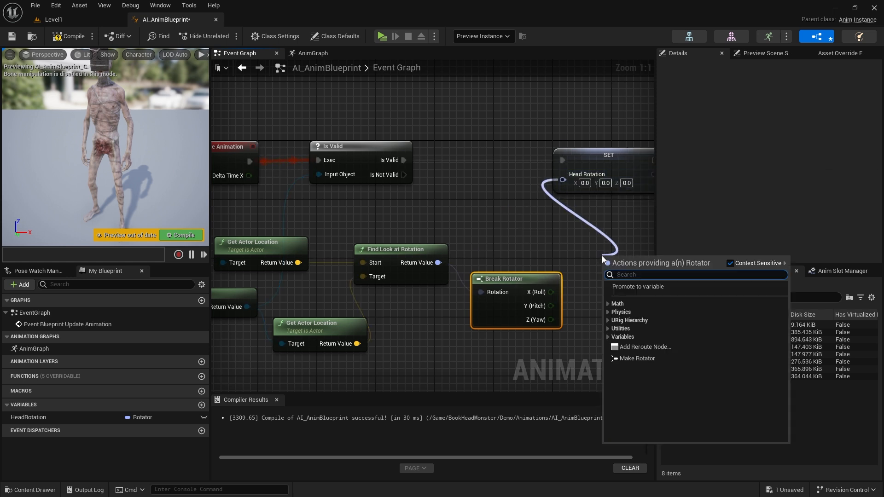
type("make rotat")
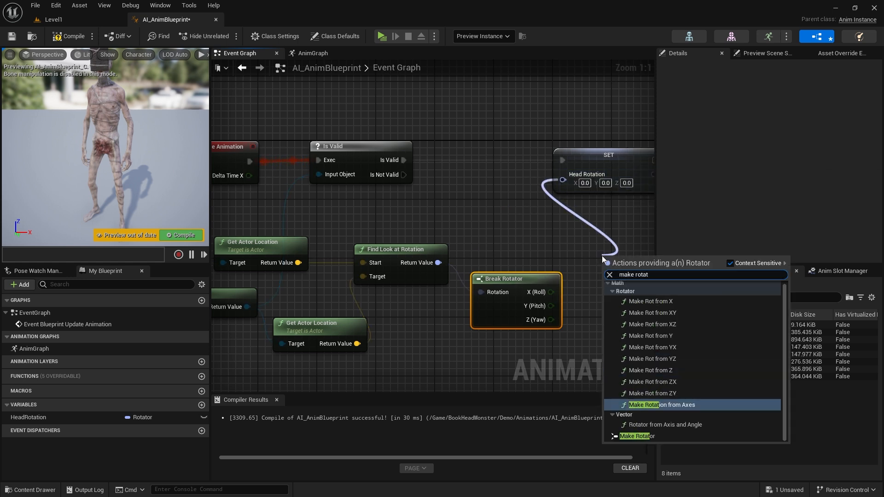
left_click(637, 435)
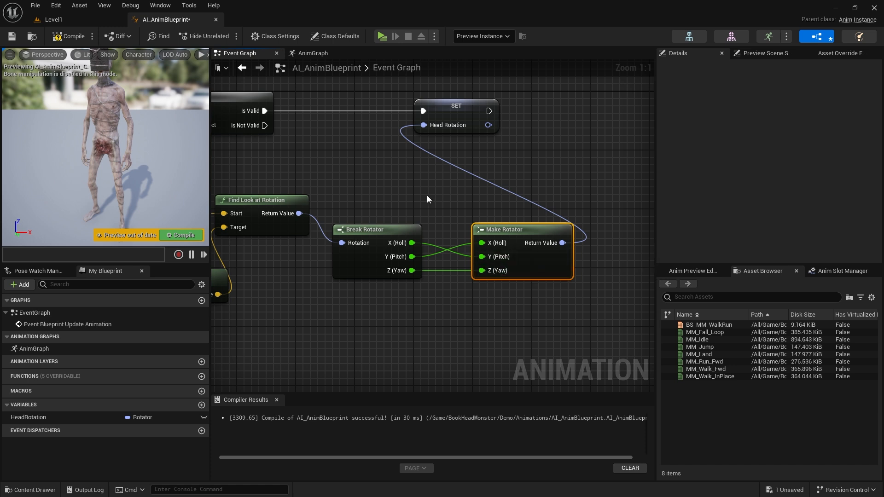
mouse_move(73, 36)
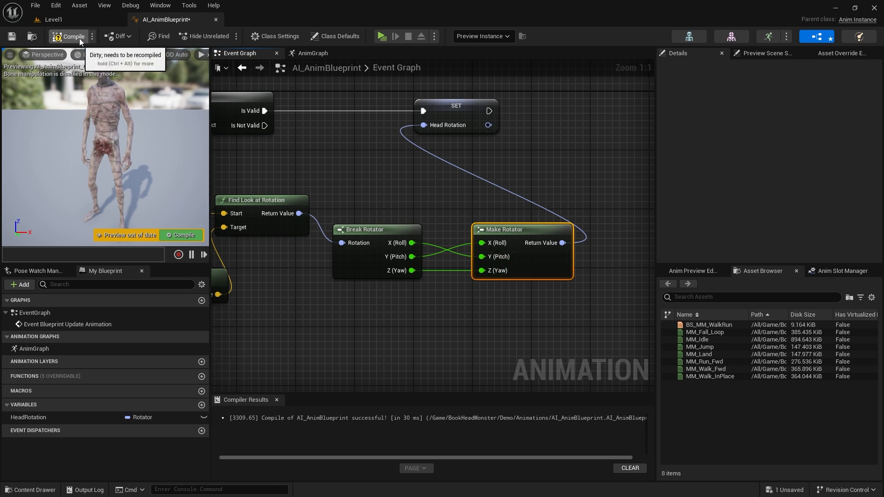
left_click(382, 36)
type("multip")
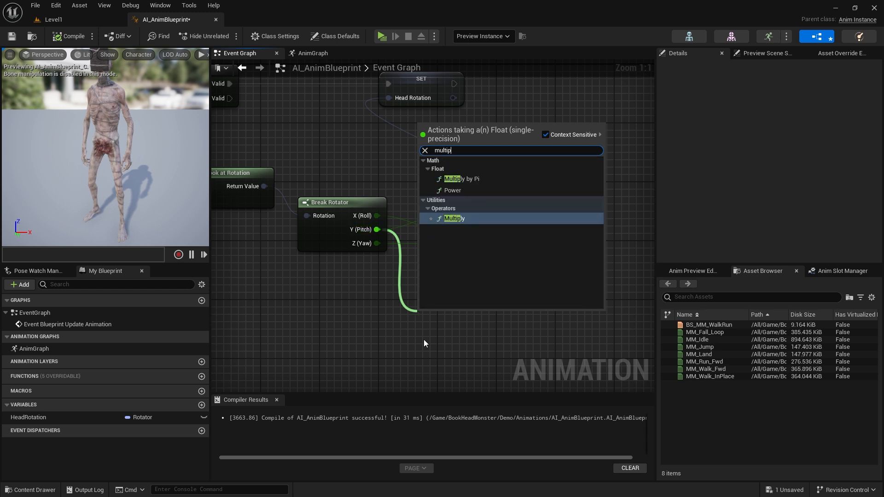
left_click(454, 218)
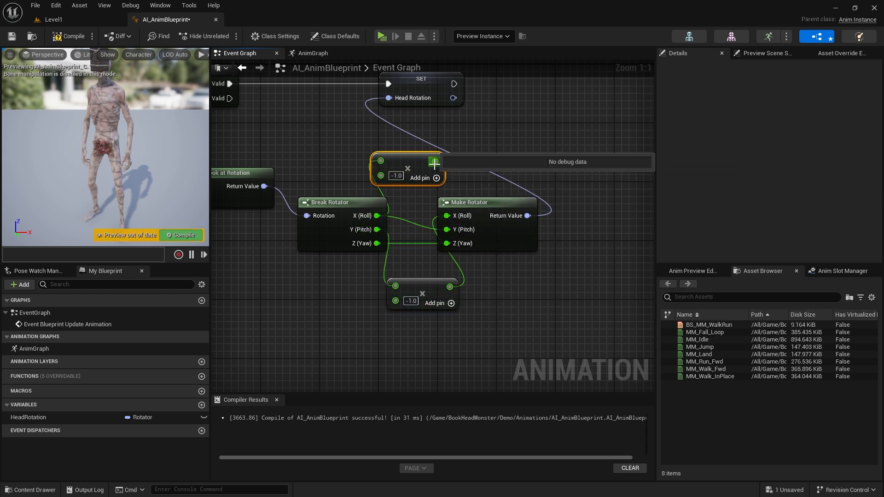
left_click(382, 36)
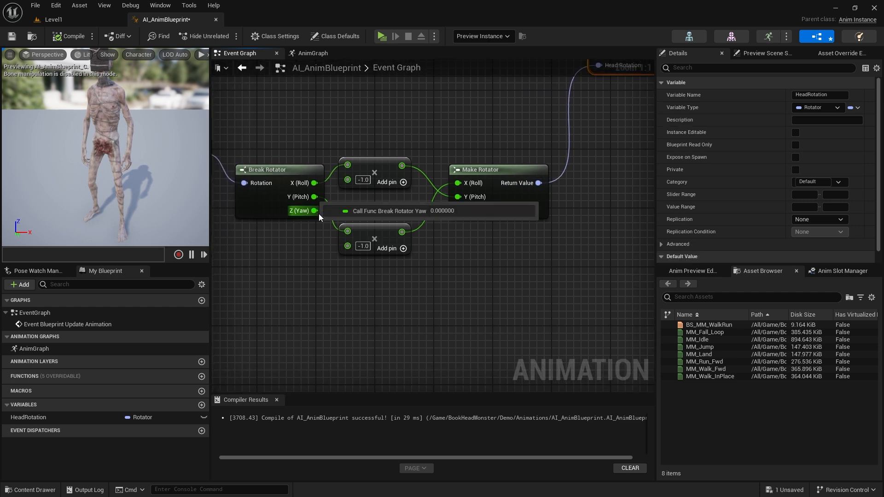
Clamp yaw with Clamp Angle (Min -50, Max 50), compile and save, then return to Level1
left_click_drag(316, 210, 352, 326)
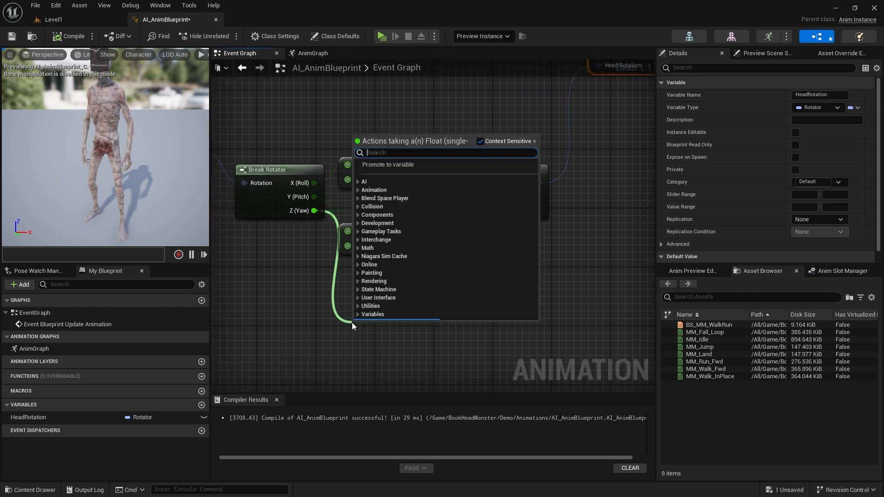
type("clamp")
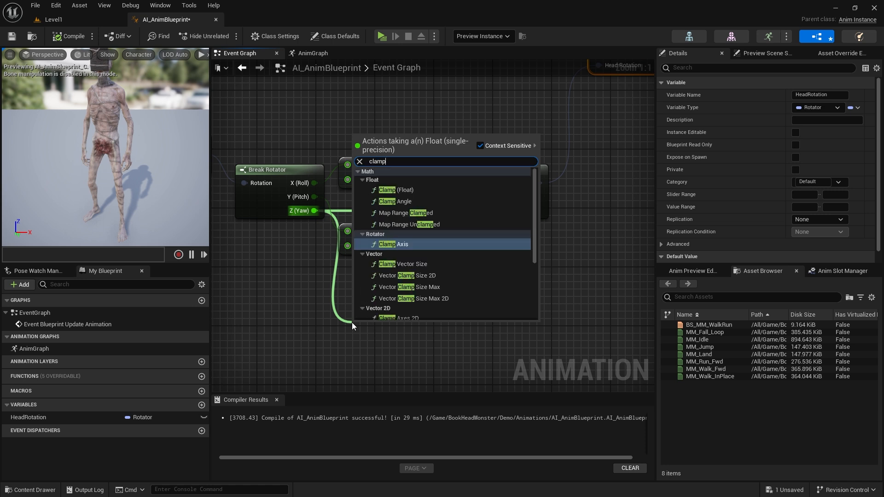
mouse_move(405, 212)
type("50")
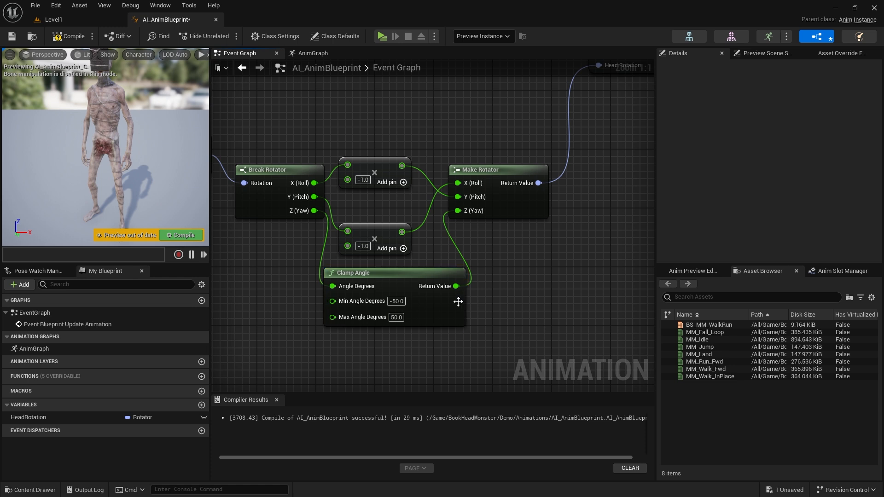
left_click(65, 36)
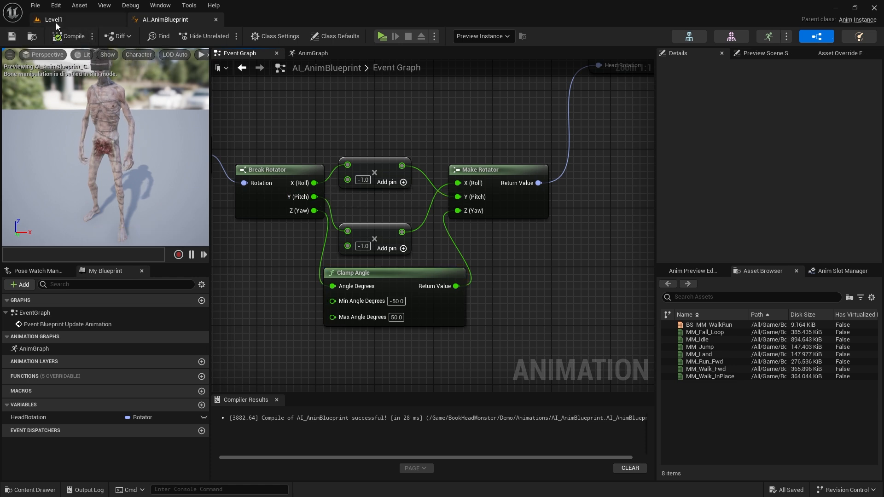
left_click(50, 20)
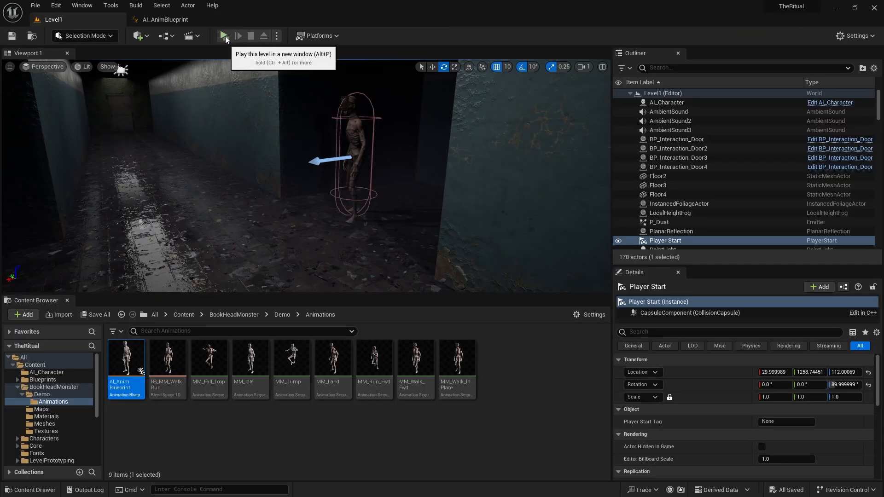
Play-test the level to watch the monster, then add a new Boolean variable in the blueprint
left_click(223, 36)
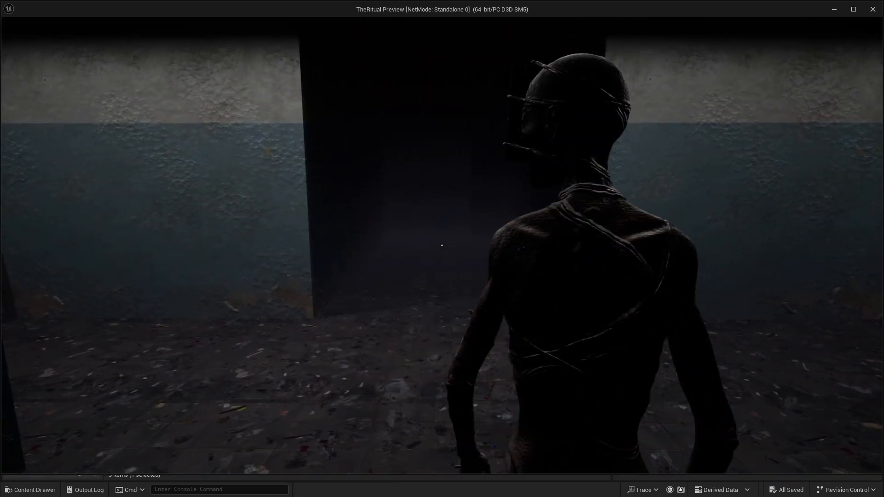
left_click(201, 405)
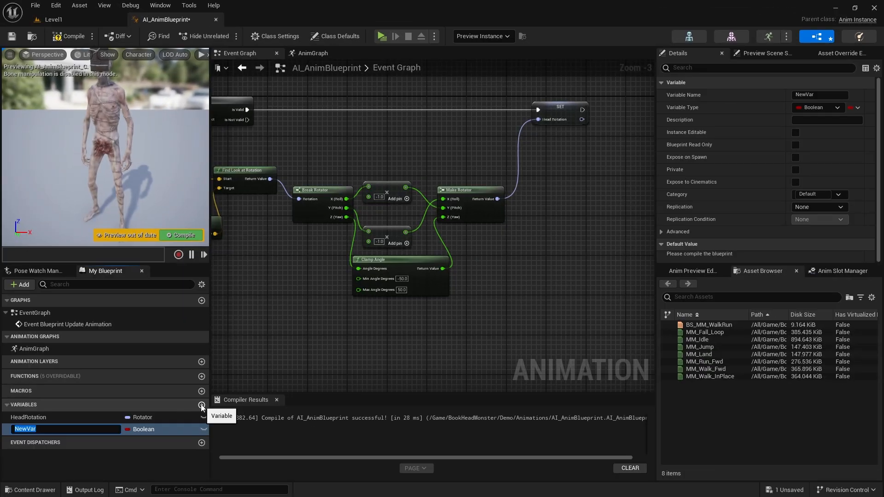
Name the boolean inRange and add a HeadRotation getter split into roll, pitch and yaw
type("i")
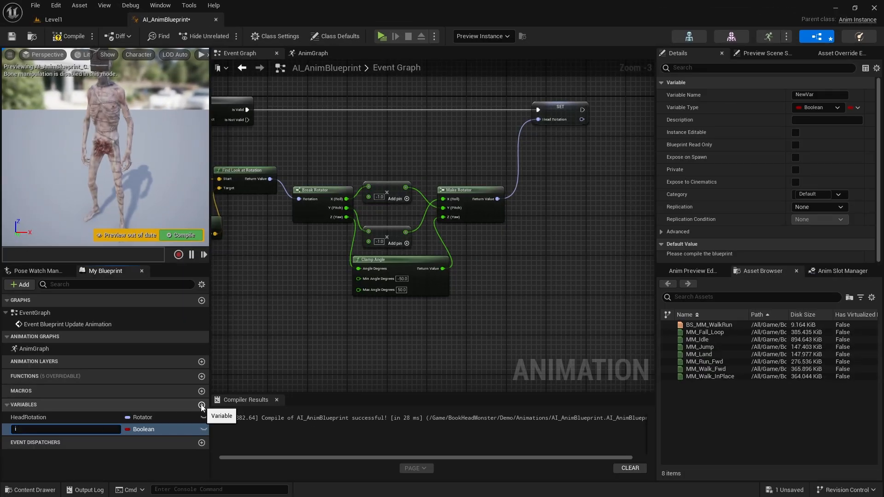
type("inRange")
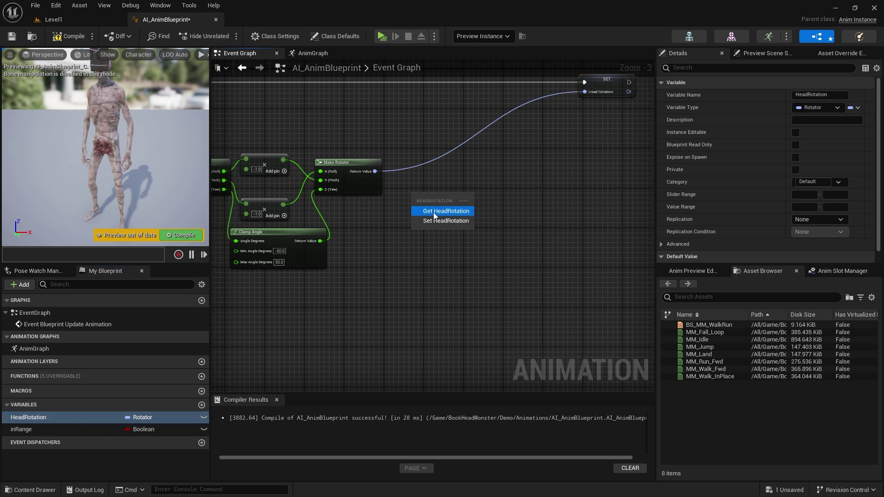
left_click(445, 211)
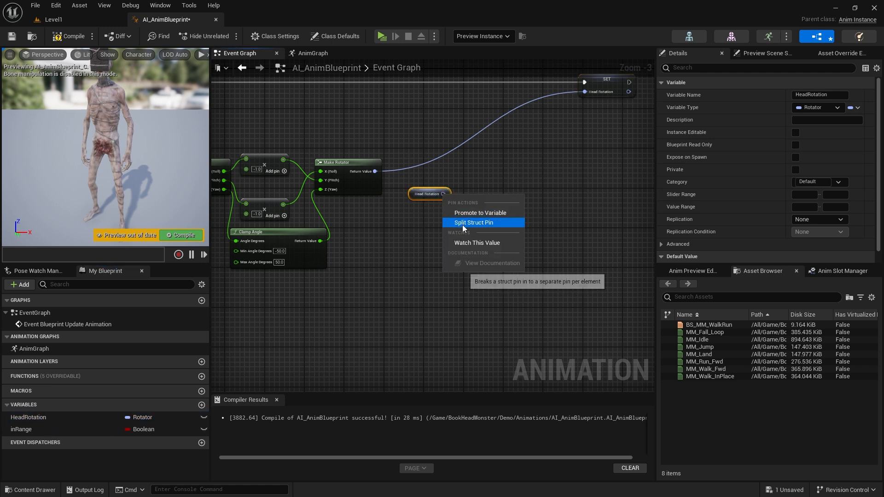
left_click(473, 222)
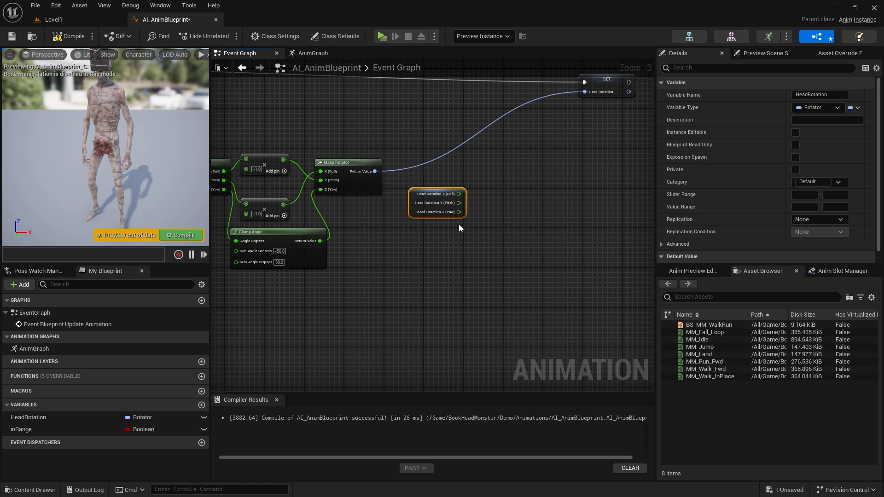
mouse_move(457, 212)
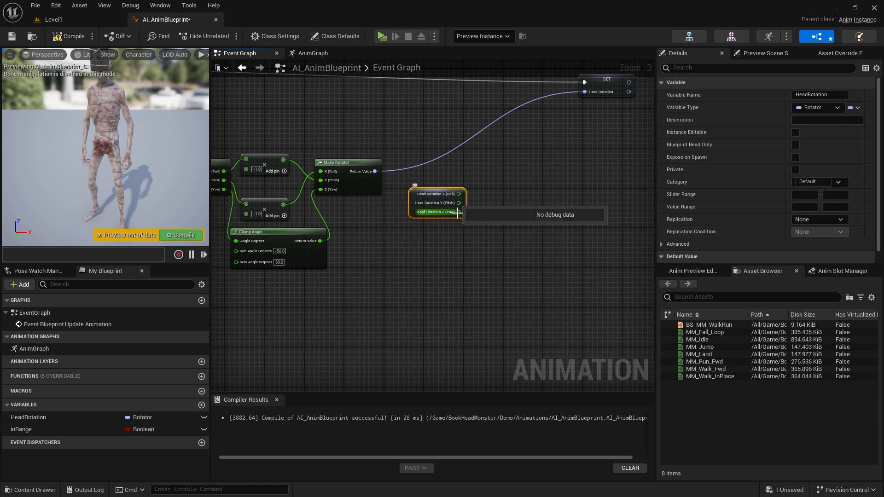
Compare yaw > 45 and < -45, OR the results, and drive a Branch after SET
left_click_drag(462, 212, 541, 201)
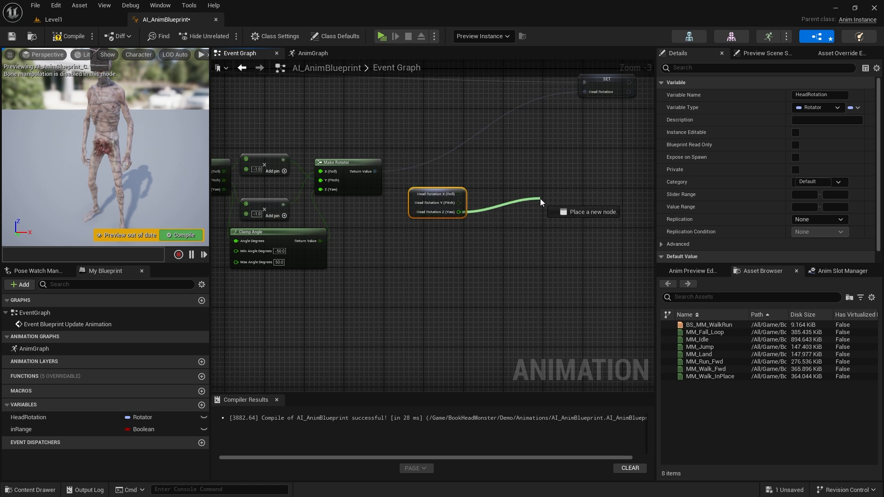
left_click(539, 201)
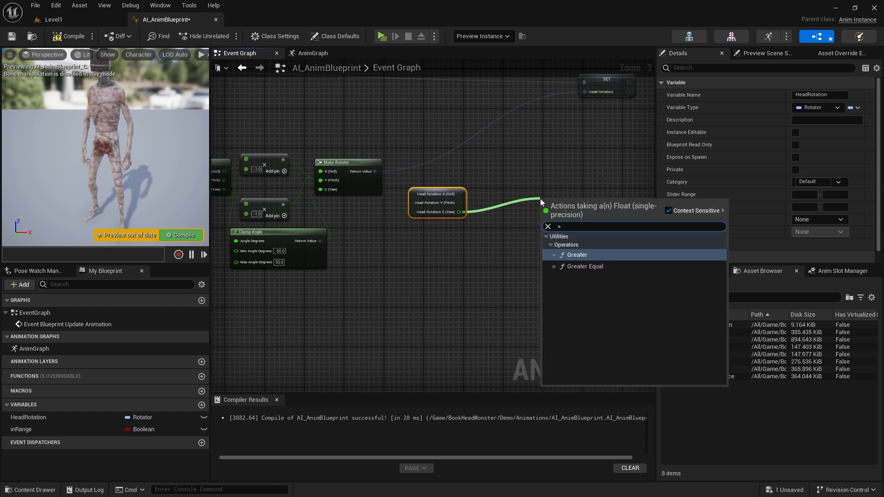
left_click(576, 255)
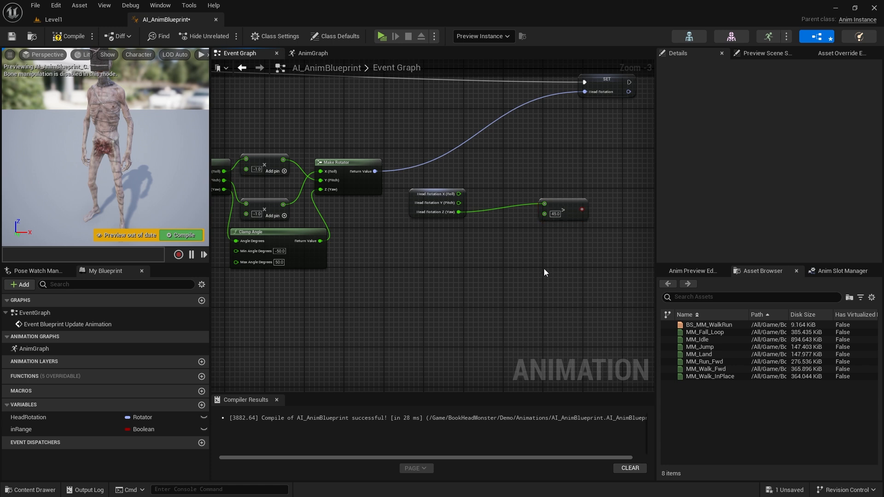
left_click_drag(580, 212, 602, 256)
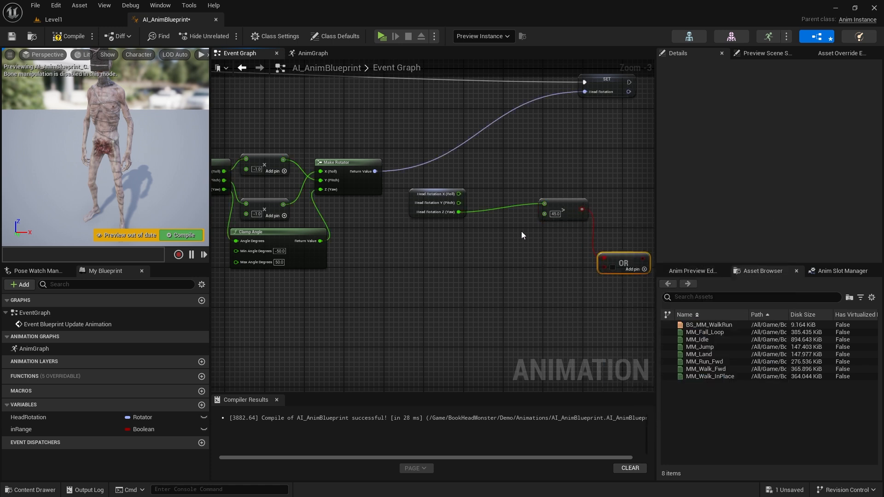
left_click_drag(460, 212, 548, 271)
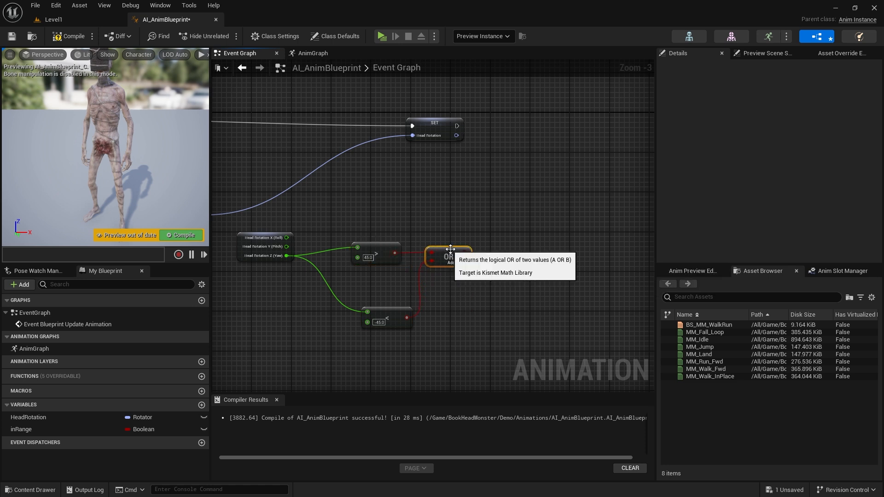
left_click_drag(466, 258, 518, 163)
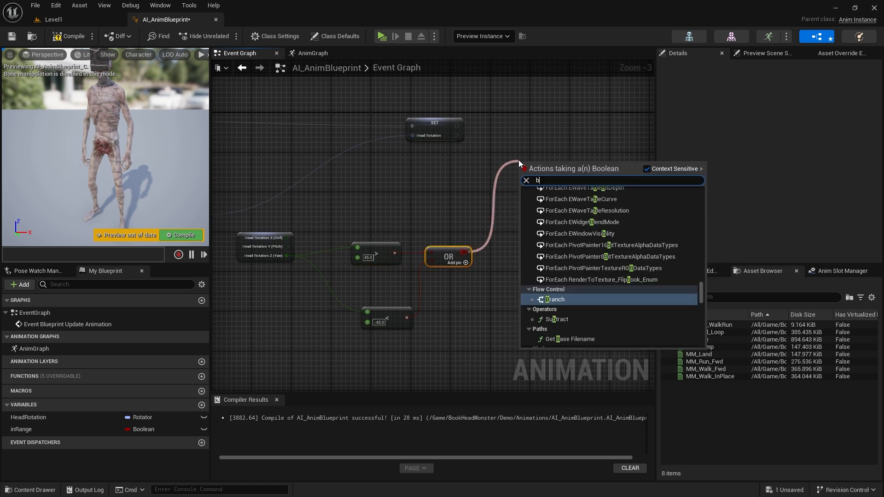
left_click(555, 299)
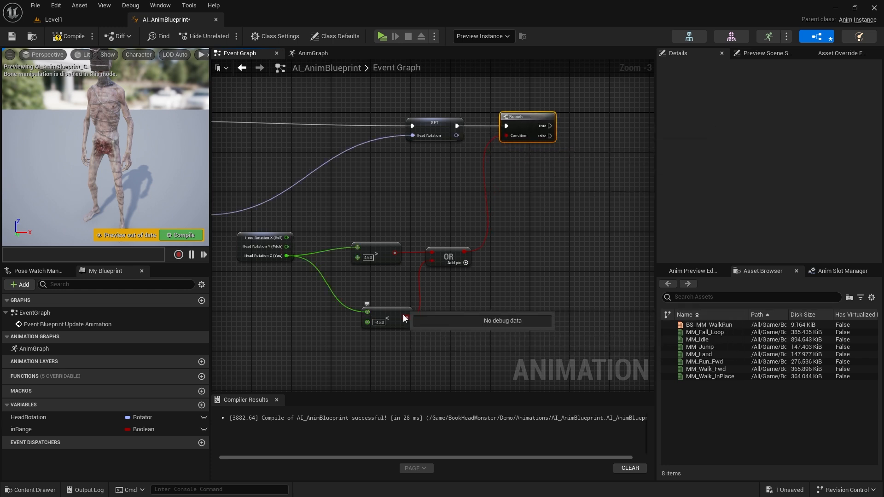
left_click_drag(386, 307, 376, 281)
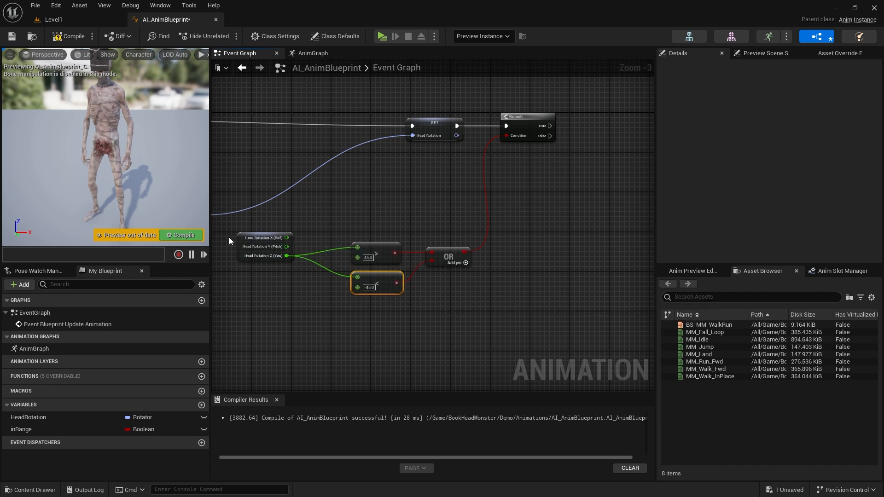
left_click(20, 429)
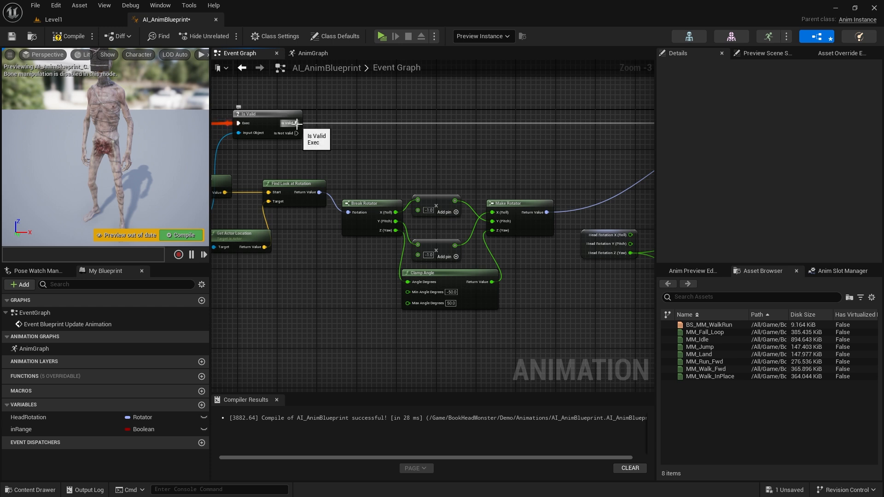
Add a Branch after Is Valid checking inRange, reset HeadRotation to zero otherwise, and compile
left_click_drag(296, 123, 395, 136)
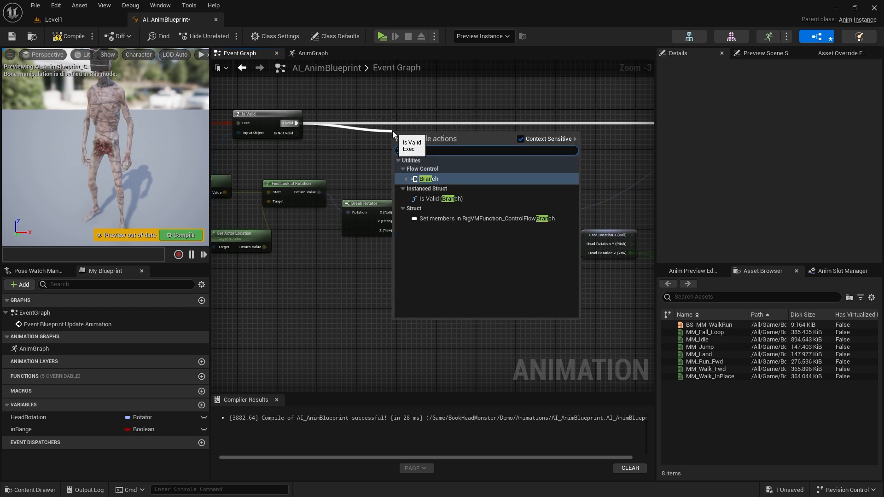
left_click(426, 178)
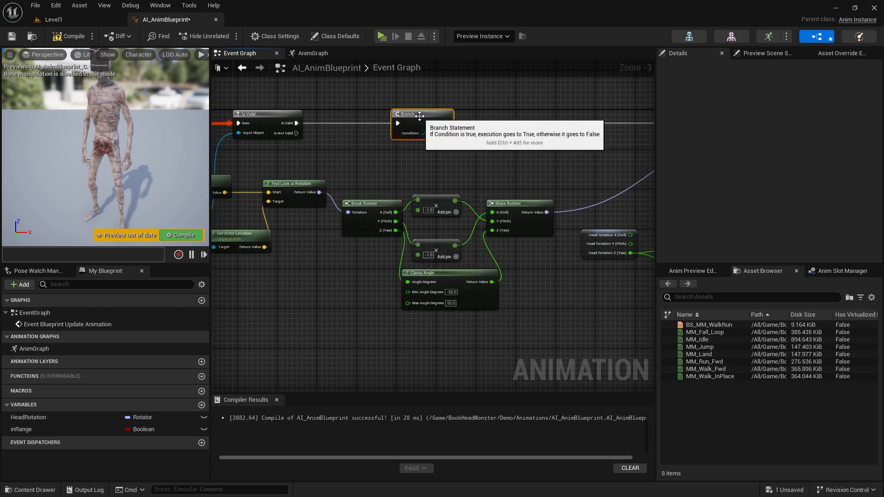
left_click(21, 429)
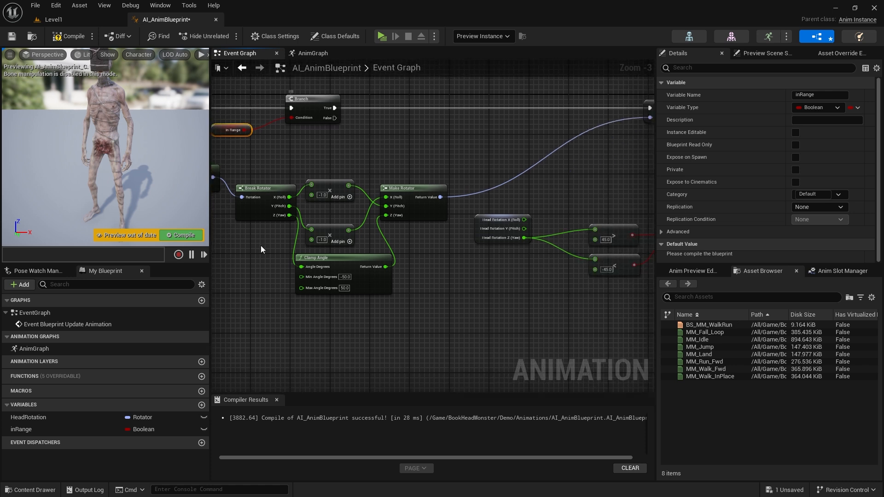
left_click(28, 417)
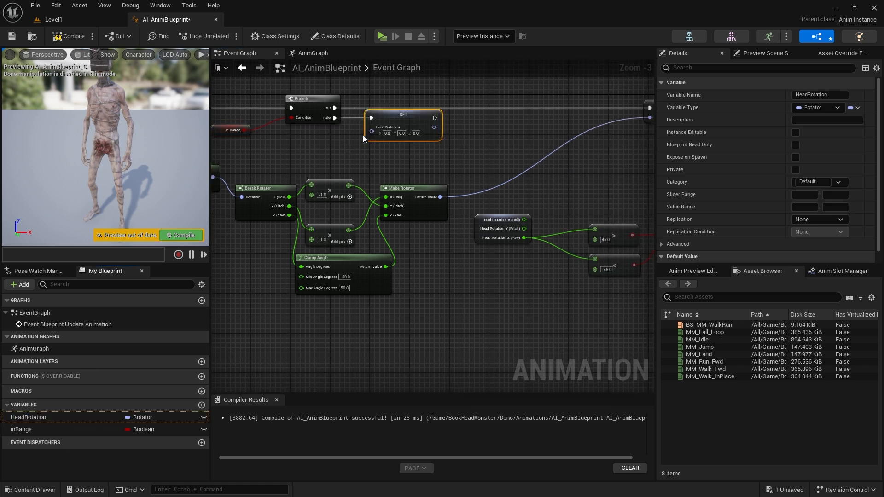
left_click_drag(404, 121, 492, 283)
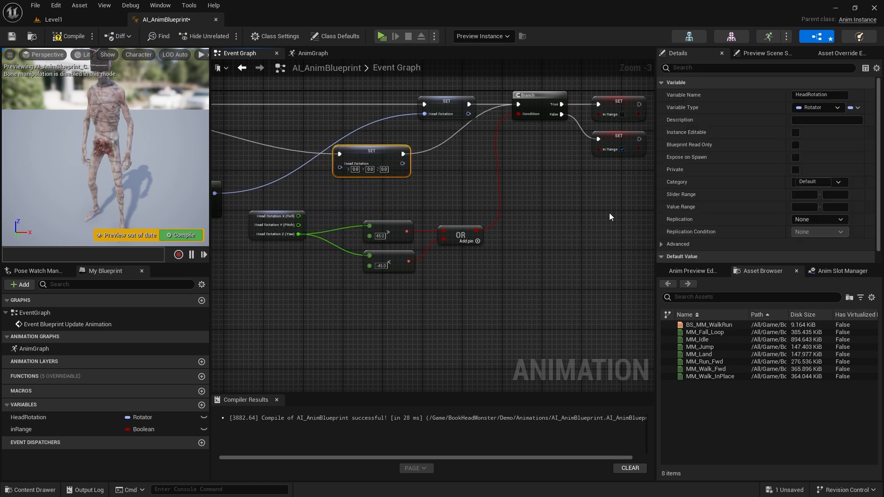
left_click(382, 37)
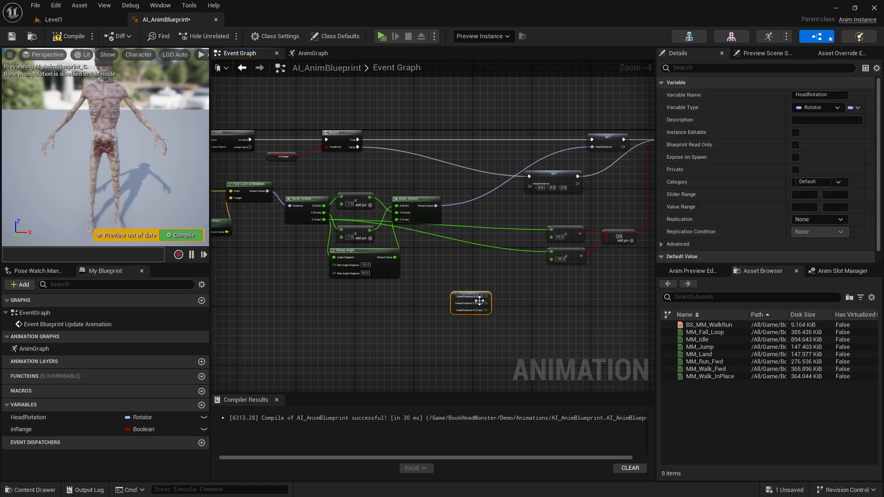
Remove the leftover rotator-split node, then compile and save AI_AnimBlueprint
left_click(67, 36)
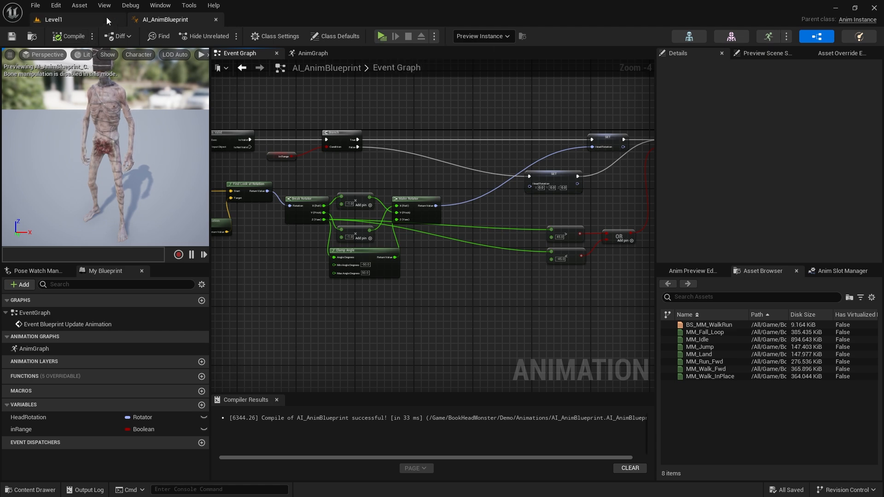
left_click(381, 36)
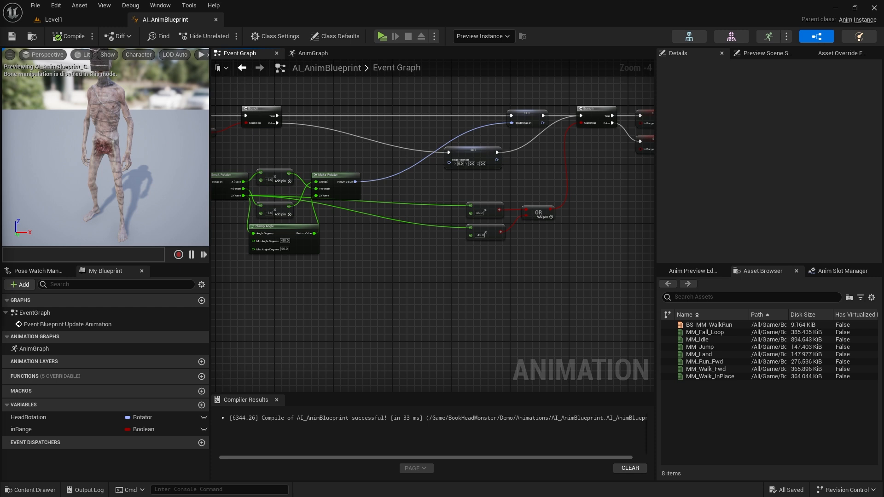
mouse_move(500, 273)
type("r interp")
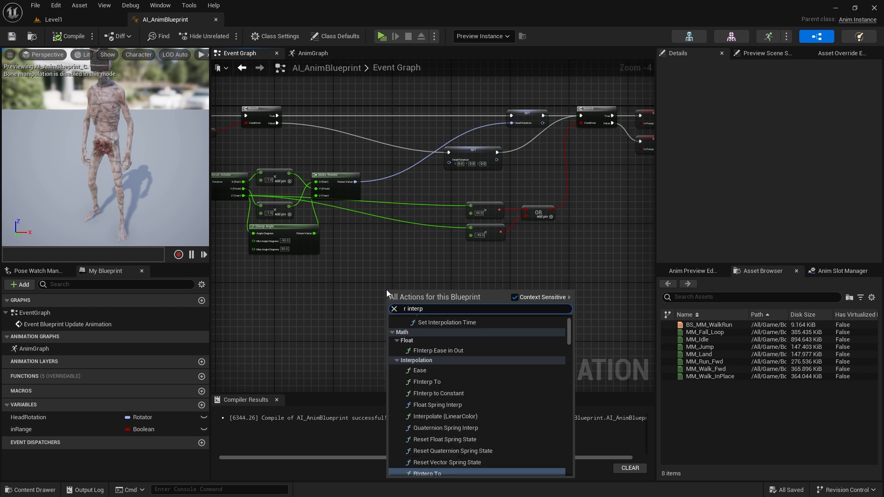
Add RInterp To feeding SET HeadRotation, with the current HeadRotation wired into Current
left_click(428, 474)
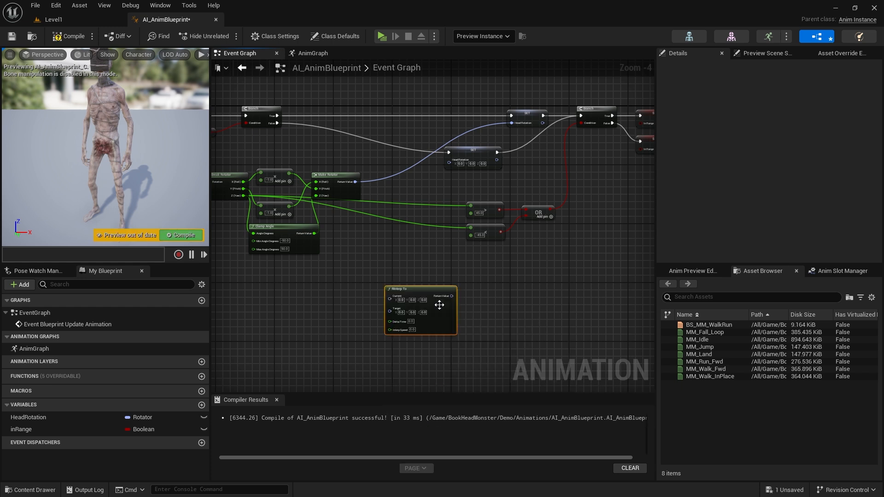
left_click_drag(420, 310, 413, 274)
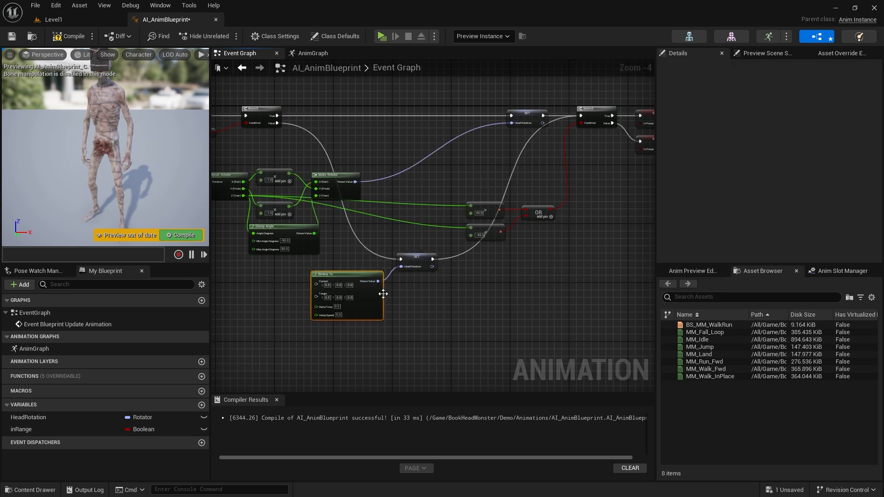
left_click_drag(383, 293, 465, 293)
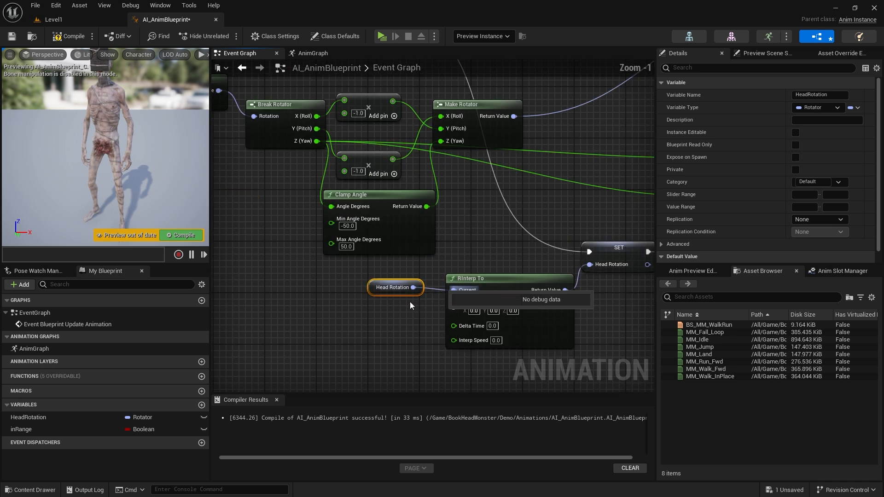
scroll("down", 3)
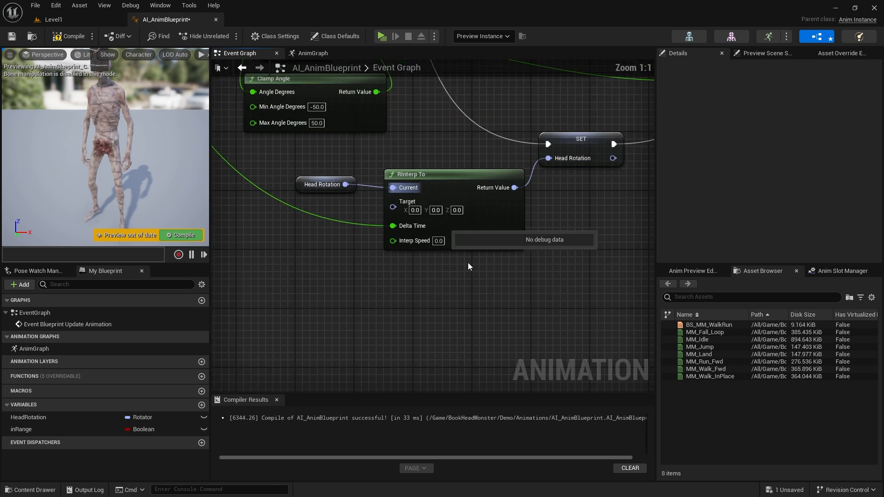
left_click(438, 241)
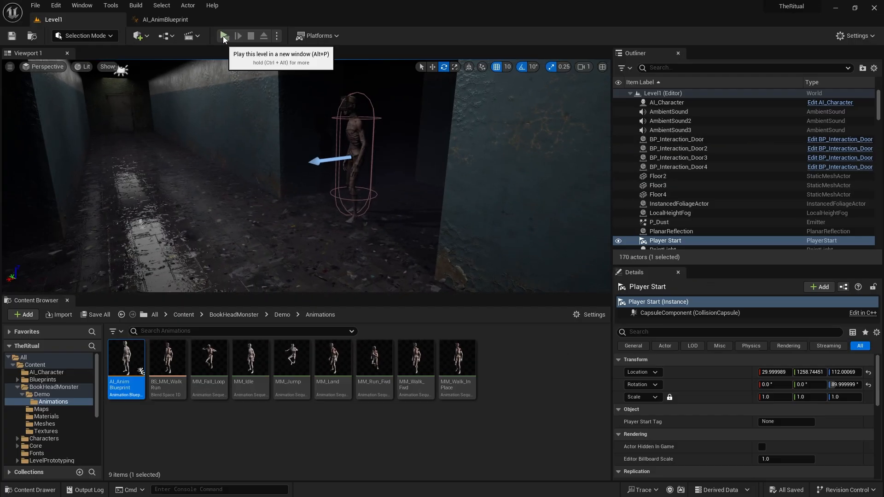
Play-test the level from the Level1 toolbar
left_click(223, 35)
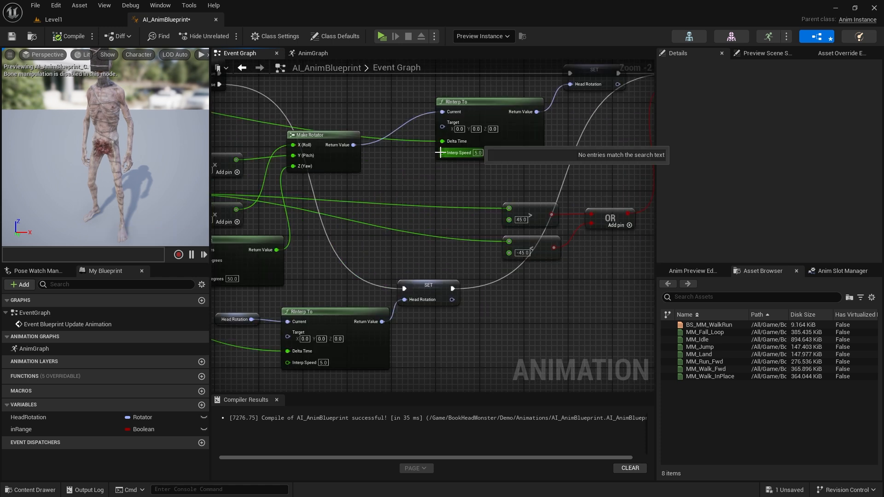
Add a Select node indexed by a new toPlayer boolean, with True set to 5, and compile
type("selec")
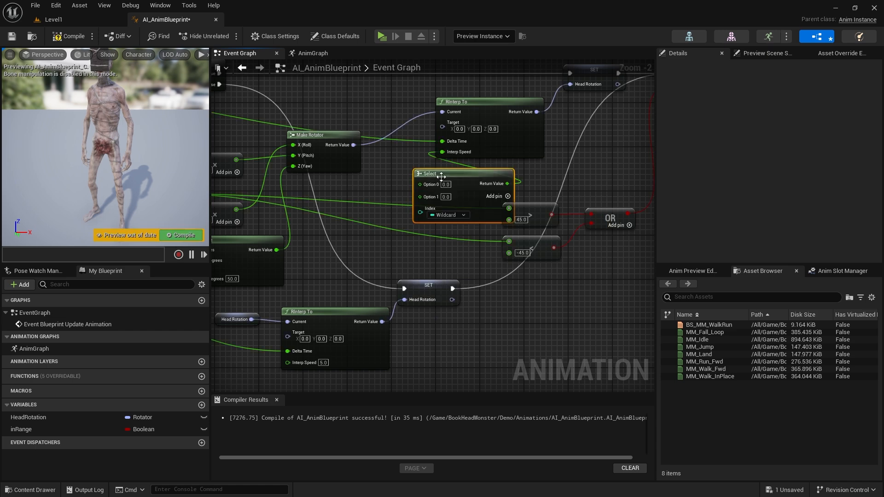
scroll("down", 3)
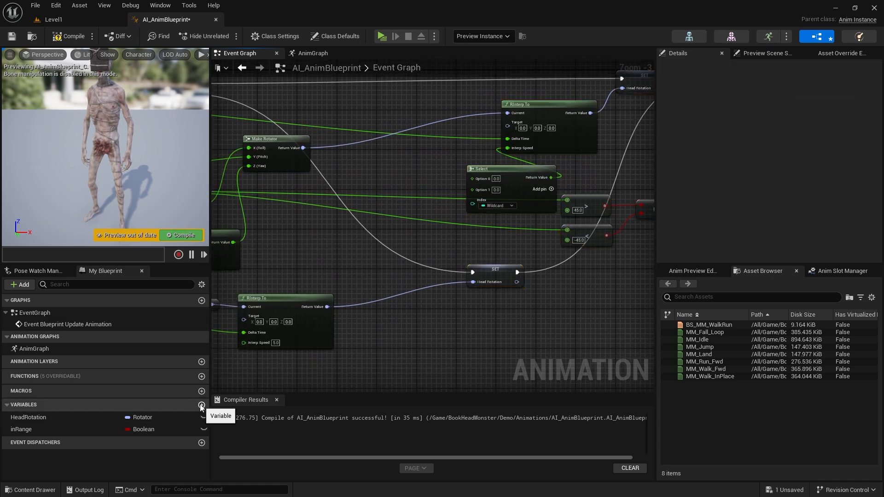
left_click(201, 406)
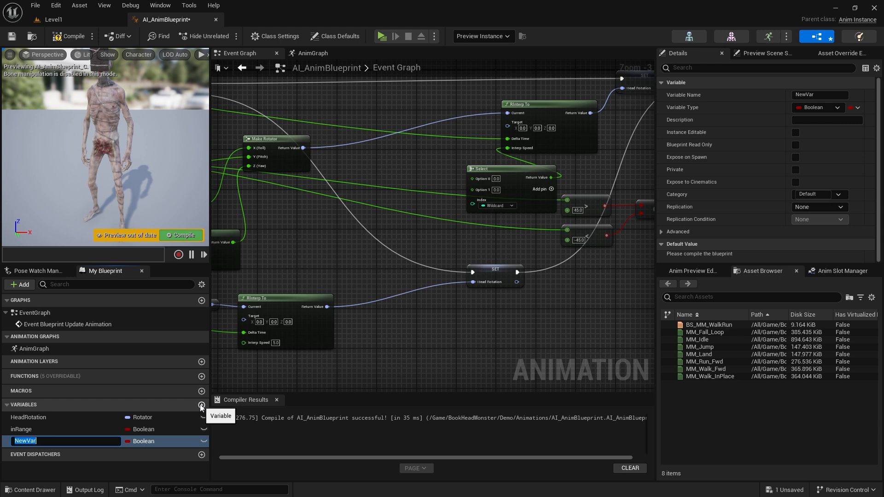
type("toPlayer")
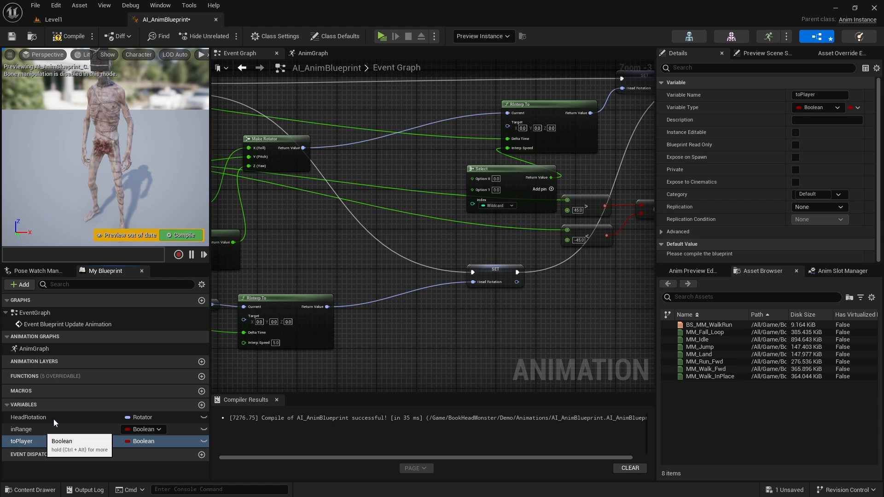
left_click(69, 37)
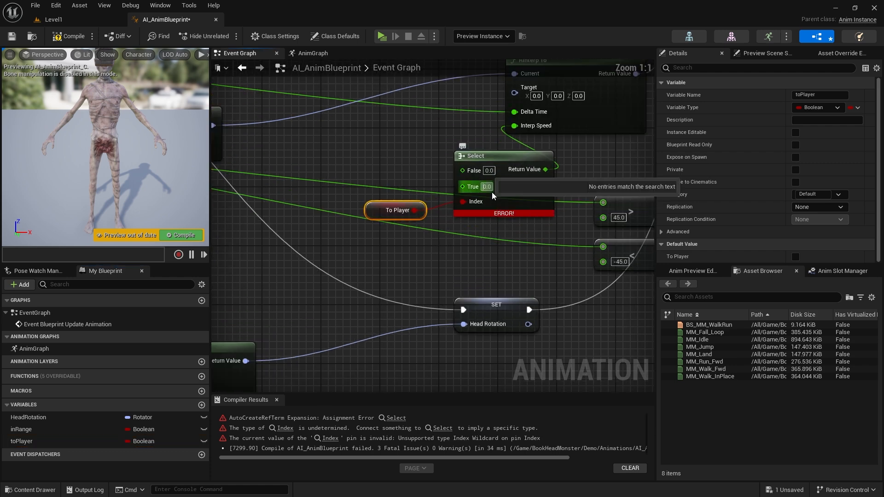
type("5")
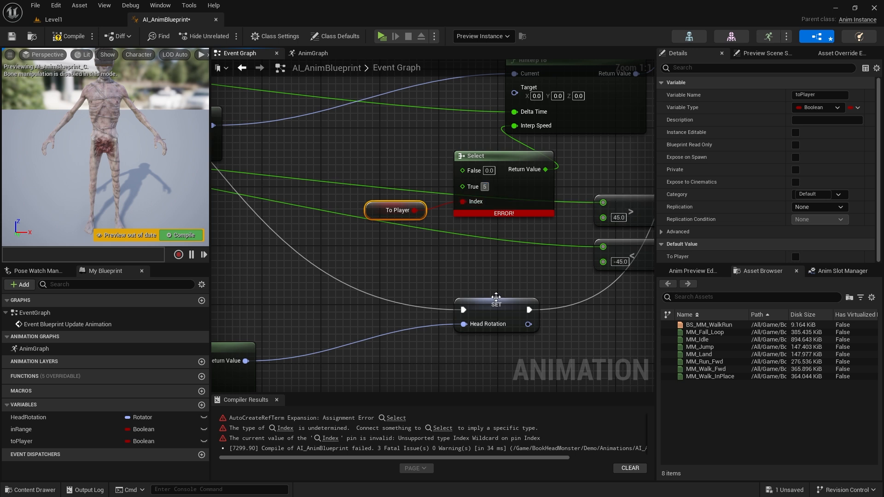
left_click(69, 36)
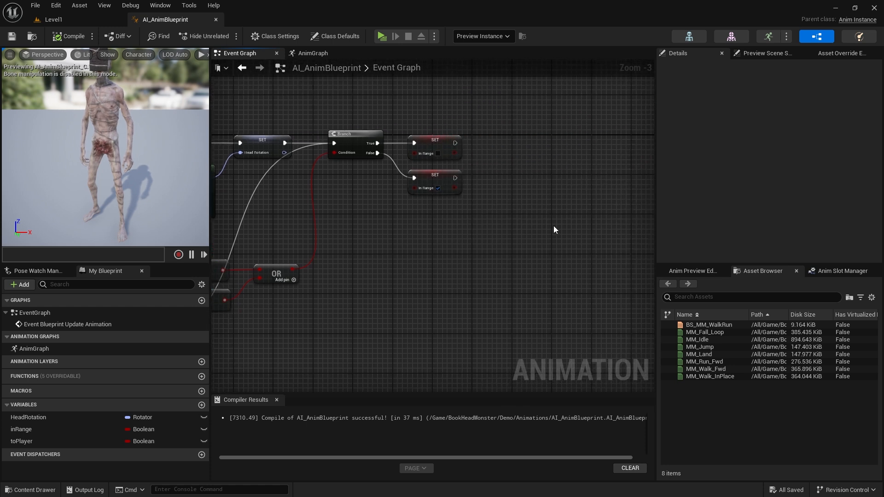
Add a Delay node after setting inRange and get the current HeadRotation for interpolation
left_click(21, 441)
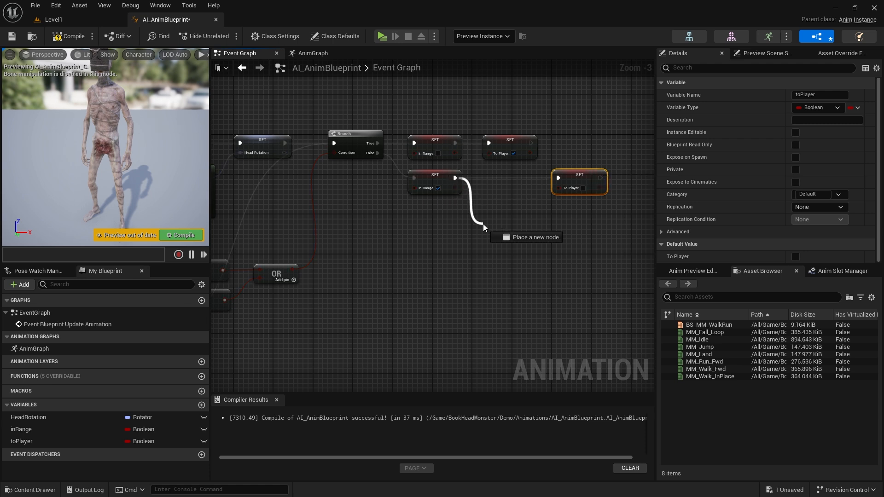
type("delay")
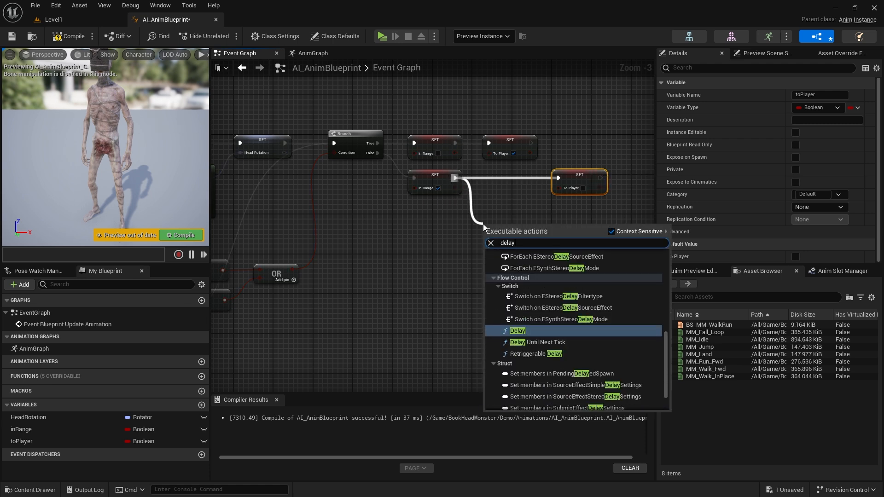
left_click(517, 331)
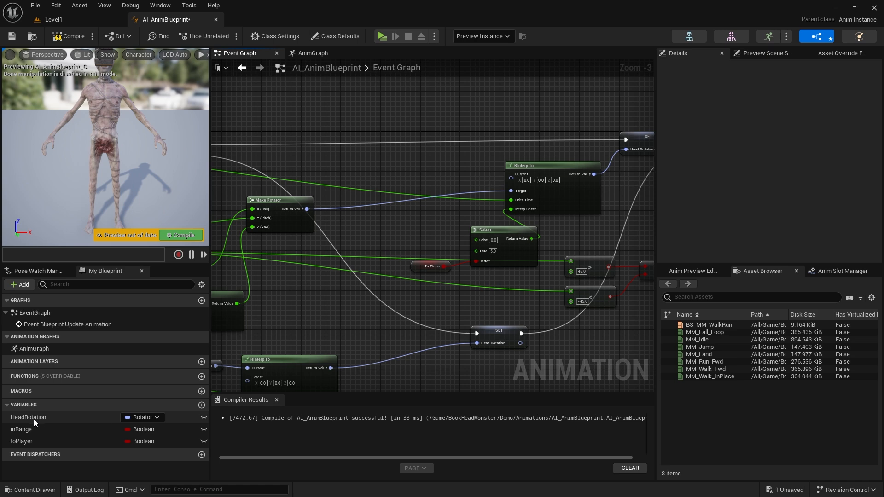
left_click(28, 417)
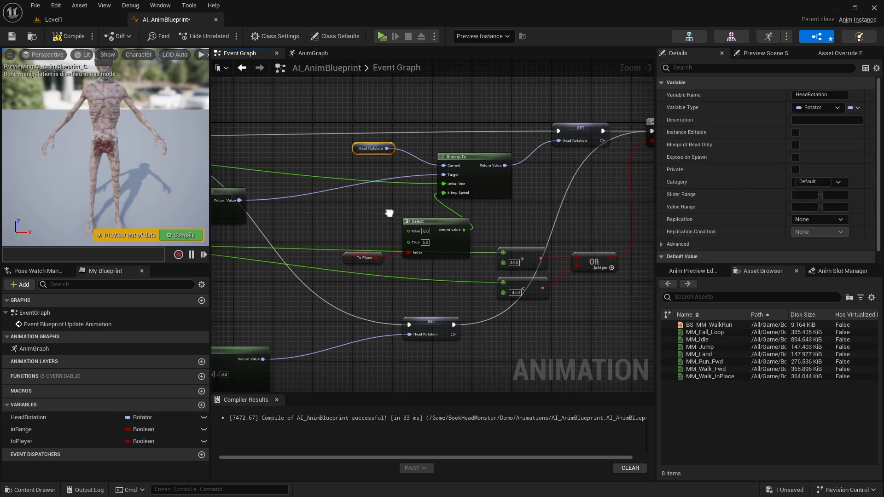
scroll("down", 3)
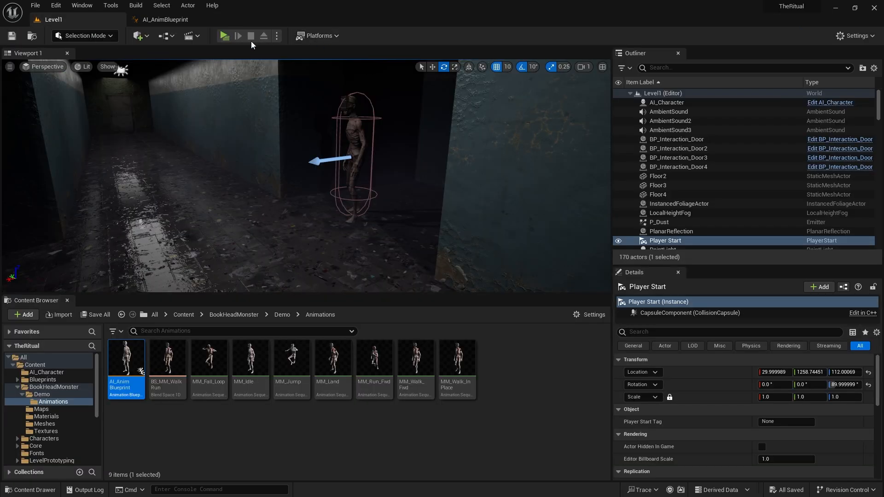
Run Level1 from the editor toolbar's Play button to watch the AI in the corridor
left_click(224, 35)
type("cast to tr chara")
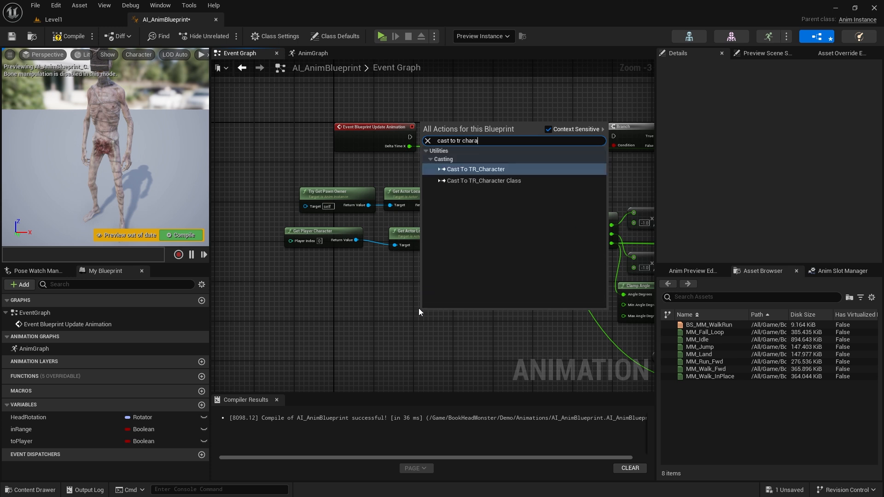
Add Cast To TR_Character after Event Blueprint Update Animation and start the play-test
left_click(475, 169)
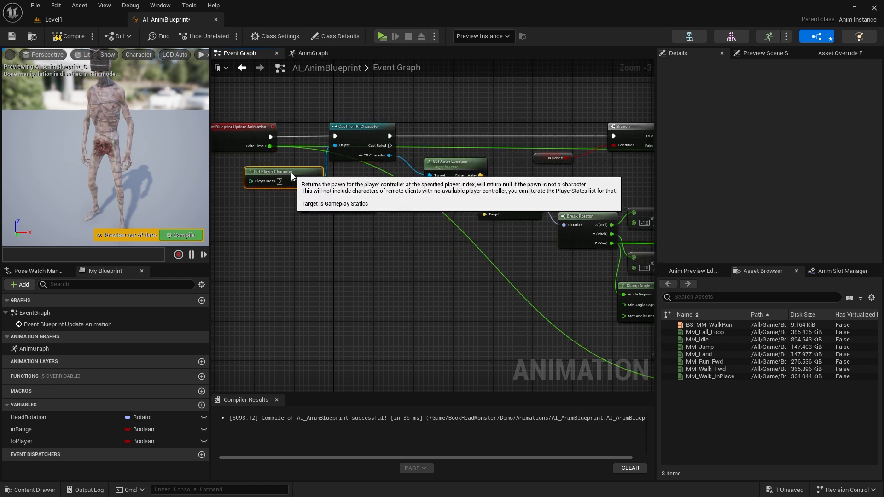
left_click(382, 36)
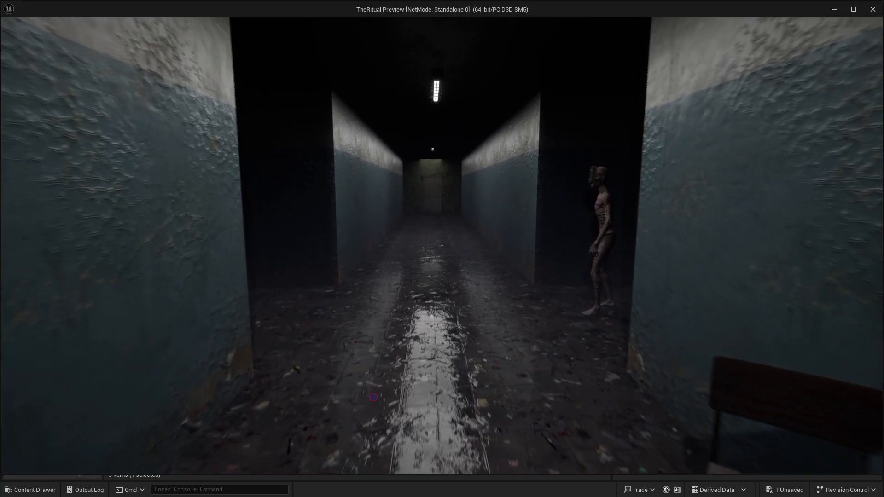